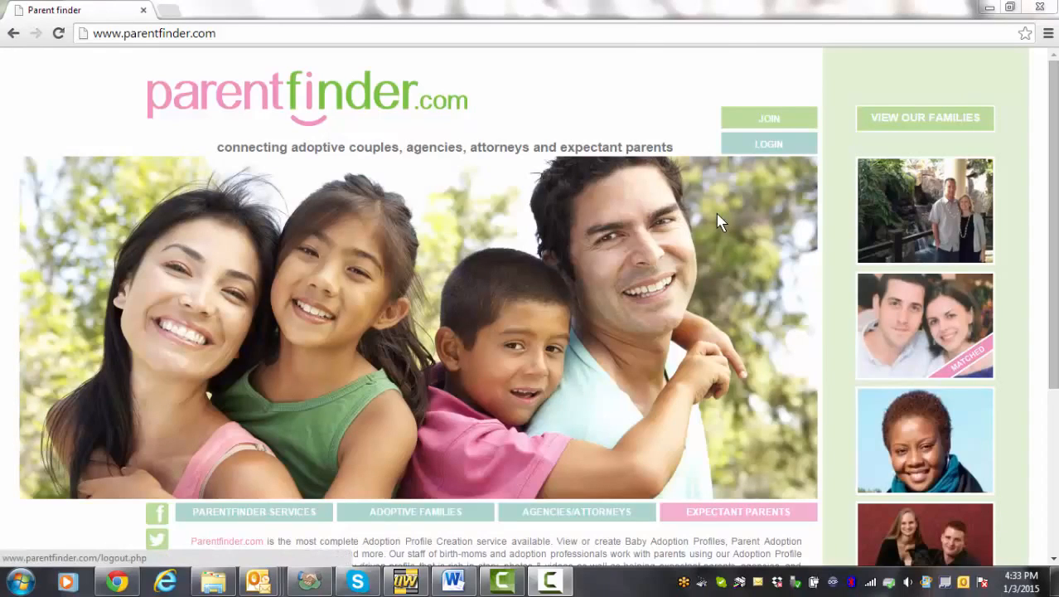
{"action": "mouse_move", "coordinate": [554, 290]}
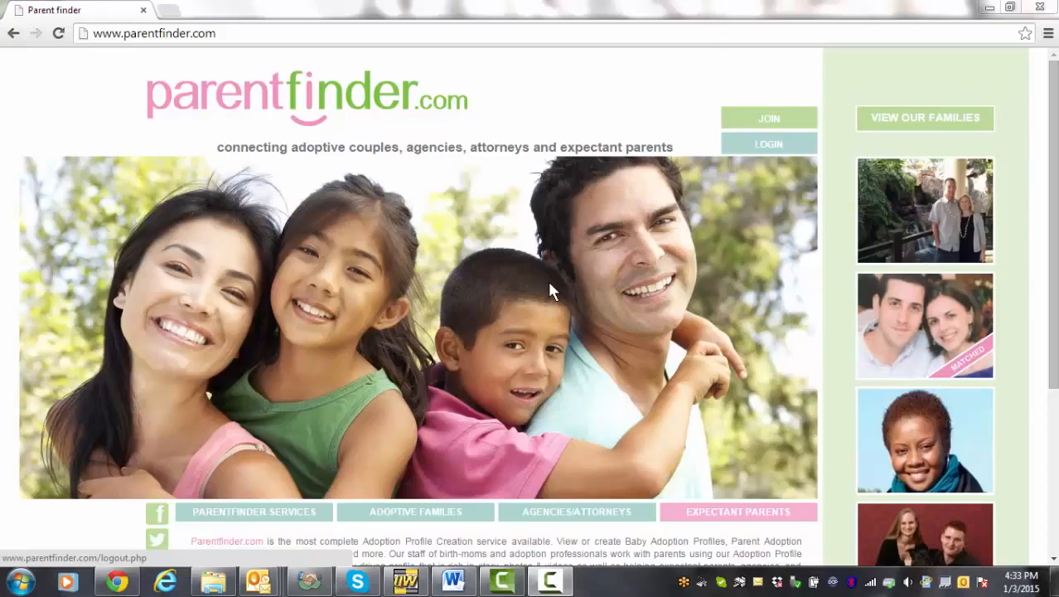
{"action": "mouse_move", "coordinate": [424, 195]}
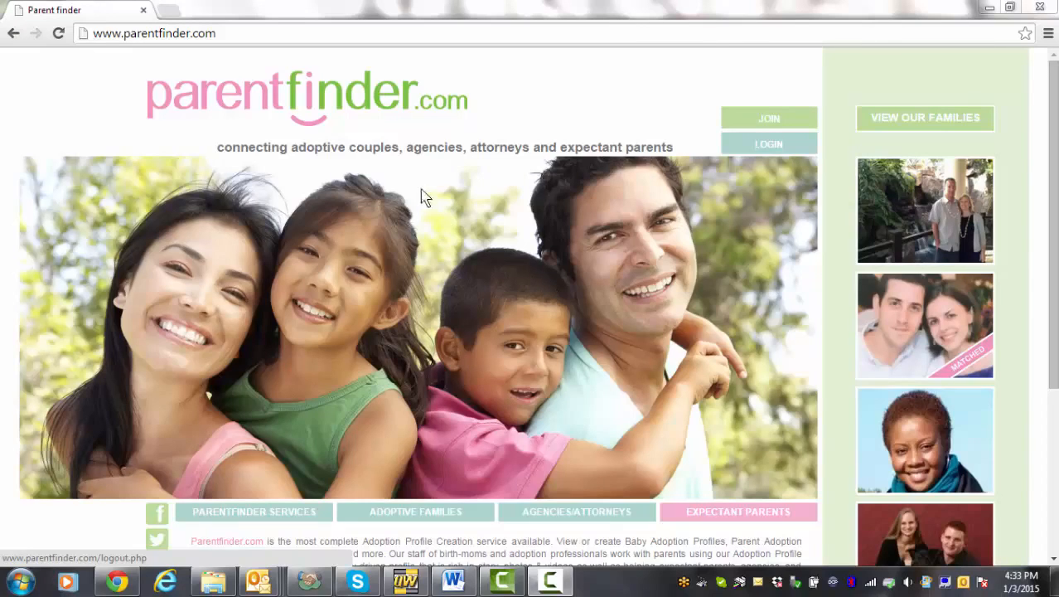
- Bring up the login popup and enter the username 'mark' and the password
{"action": "left_click", "coordinate": [769, 143]}
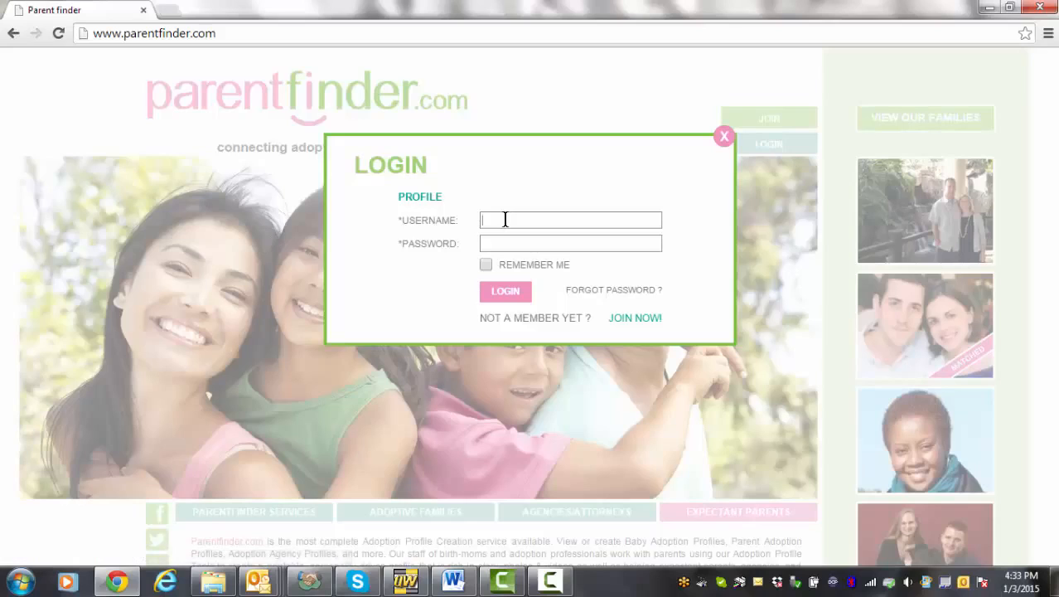
{"action": "type", "text": "markletty"}
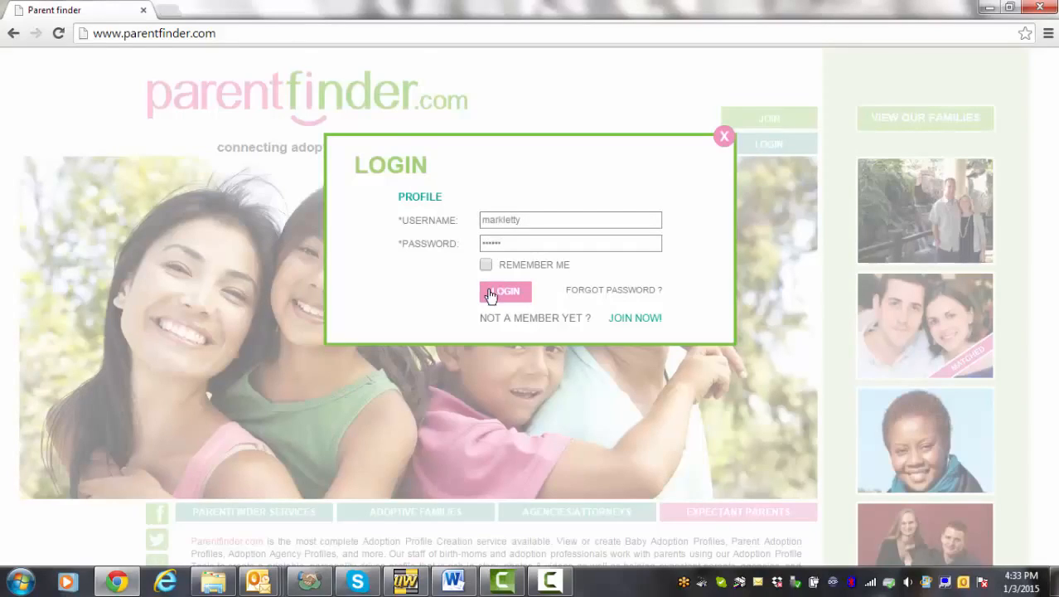
- Sign in and show the Family Dashboard's Photo Album section with its five albums
{"action": "left_click", "coordinate": [504, 292]}
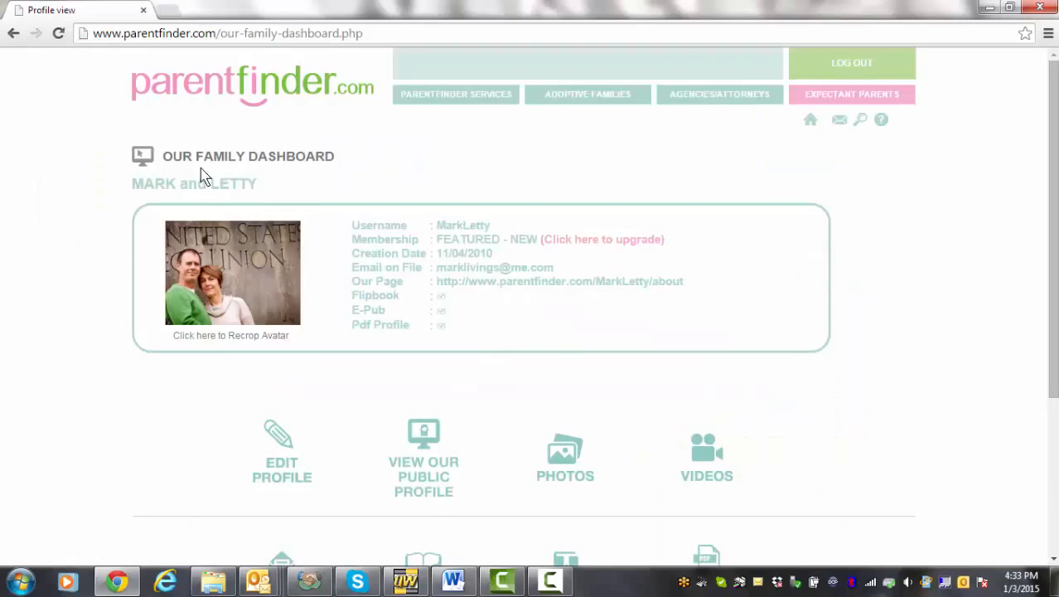
{"action": "mouse_move", "coordinate": [136, 463]}
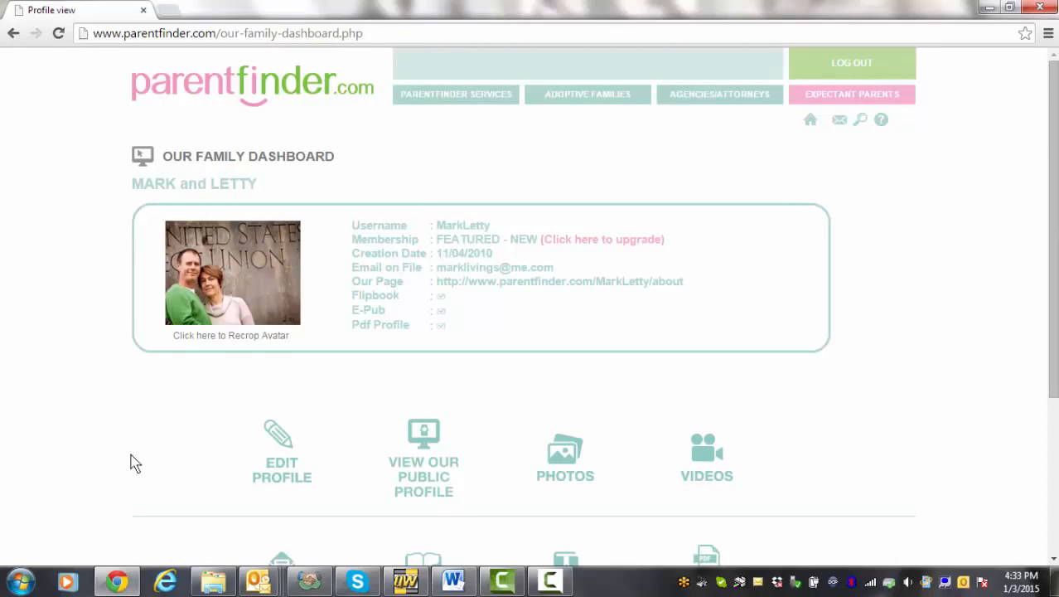
{"action": "mouse_move", "coordinate": [425, 434]}
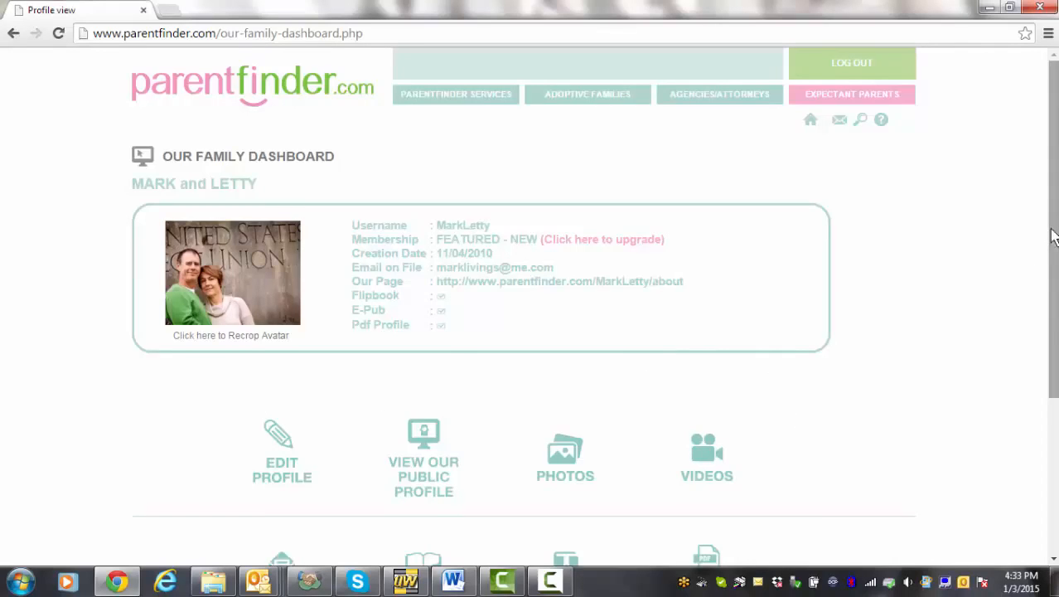
{"action": "scroll", "scroll_direction": "down", "scroll_amount": 3}
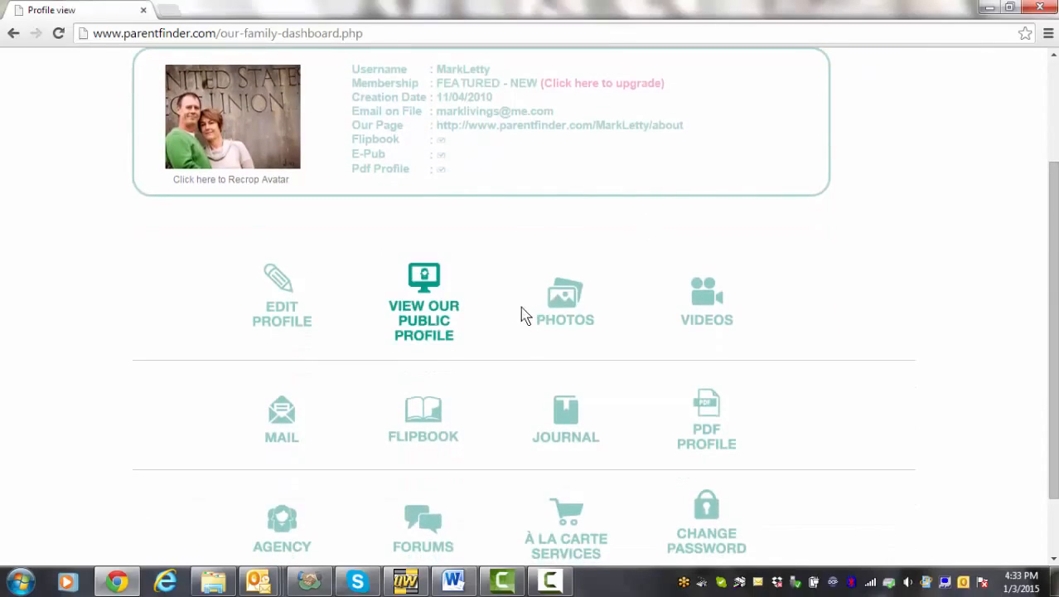
{"action": "left_click", "coordinate": [566, 299]}
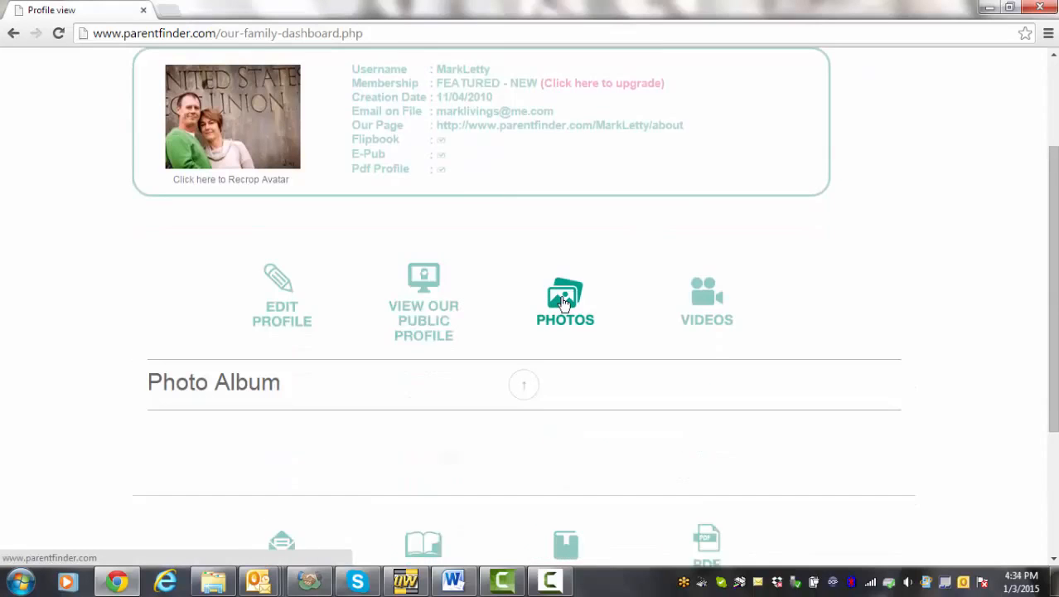
{"action": "left_click", "coordinate": [565, 302]}
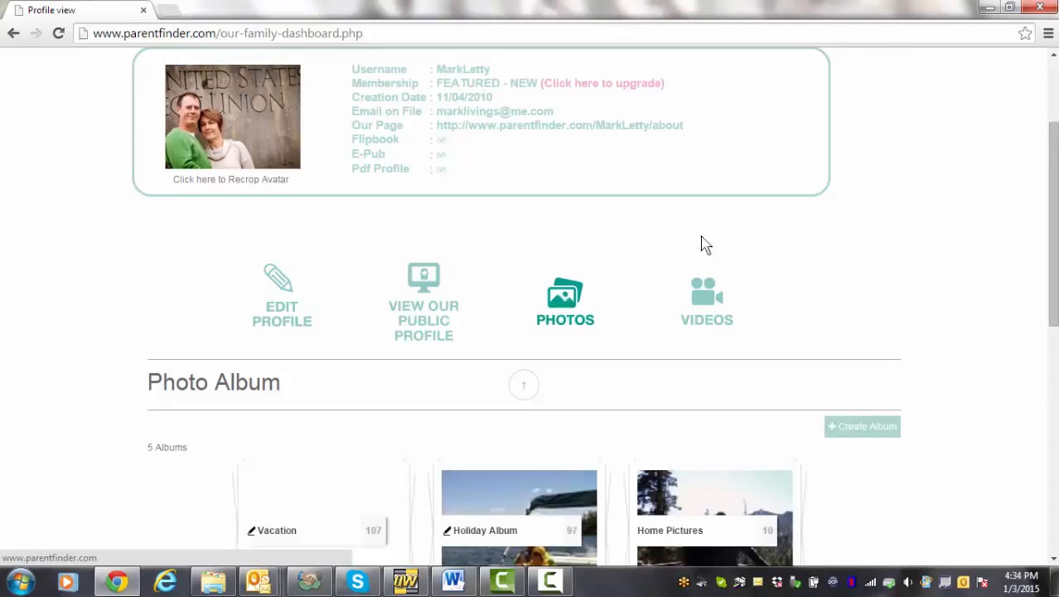
{"action": "scroll", "scroll_direction": "down", "scroll_amount": 3}
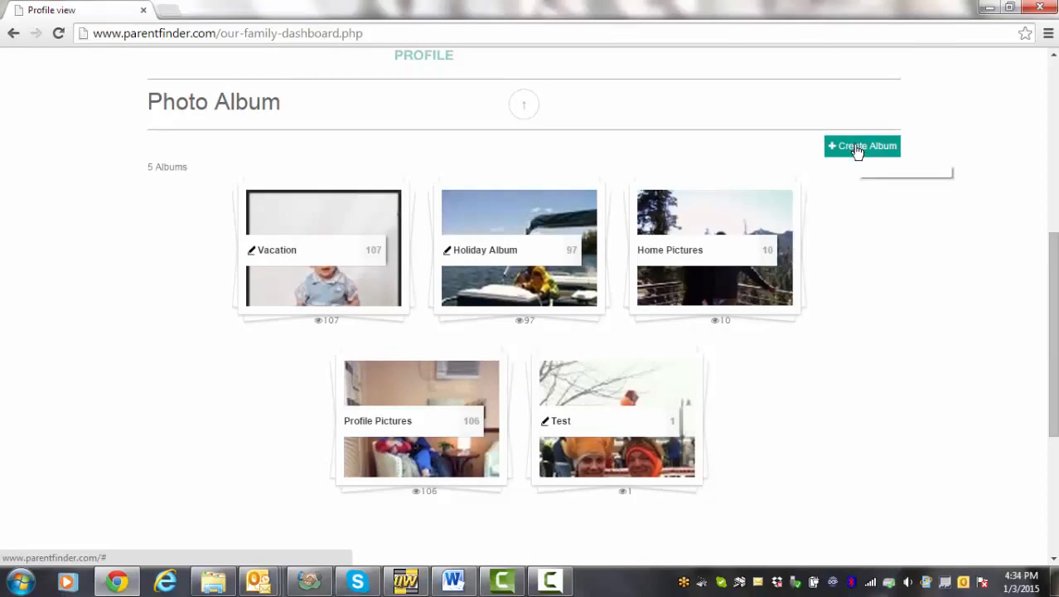
- Fill a new album form with name 'New photos 2015' and description 'These are our new photos'
{"action": "left_click", "coordinate": [862, 146]}
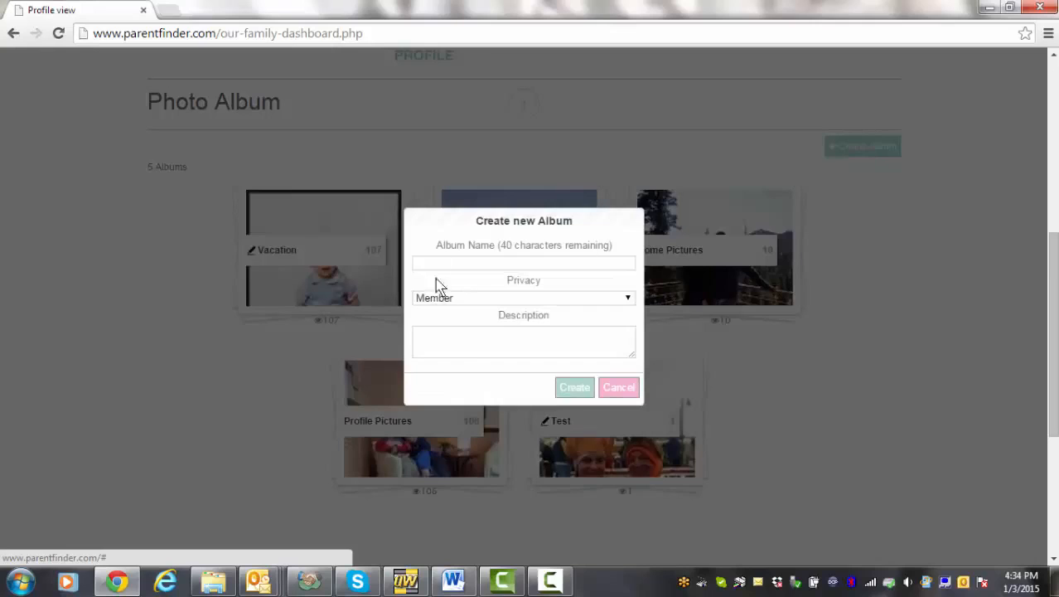
{"action": "type", "text": "N"}
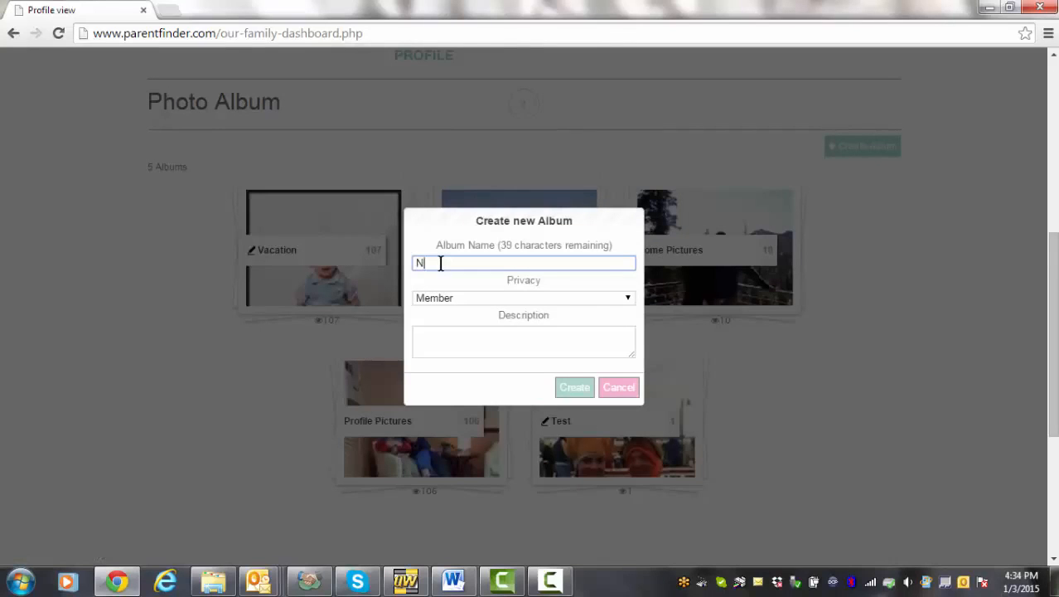
{"action": "type", "text": "ew Photos 2015"}
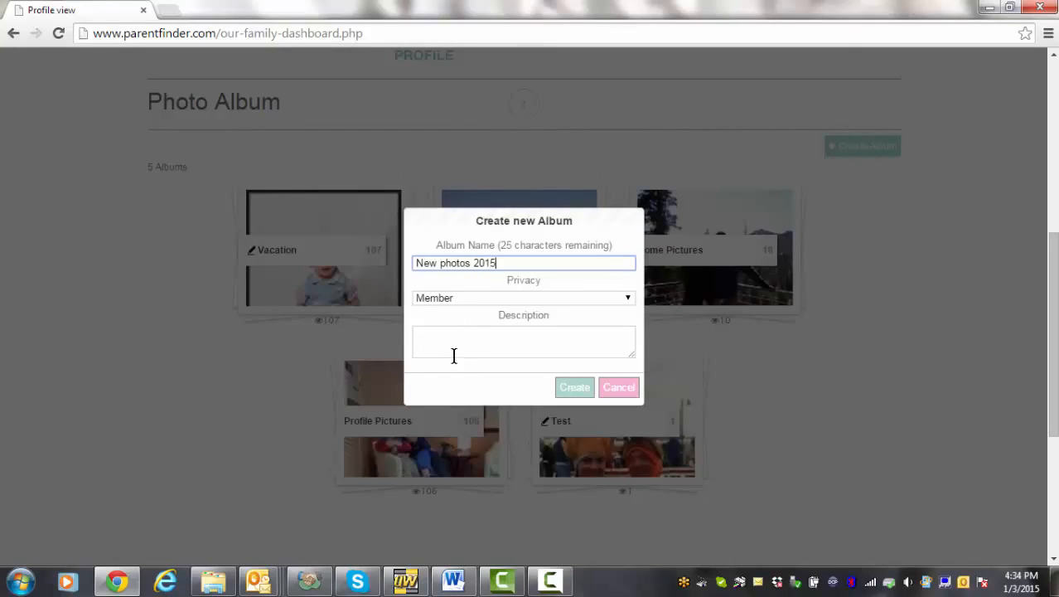
{"action": "type", "text": "These are"}
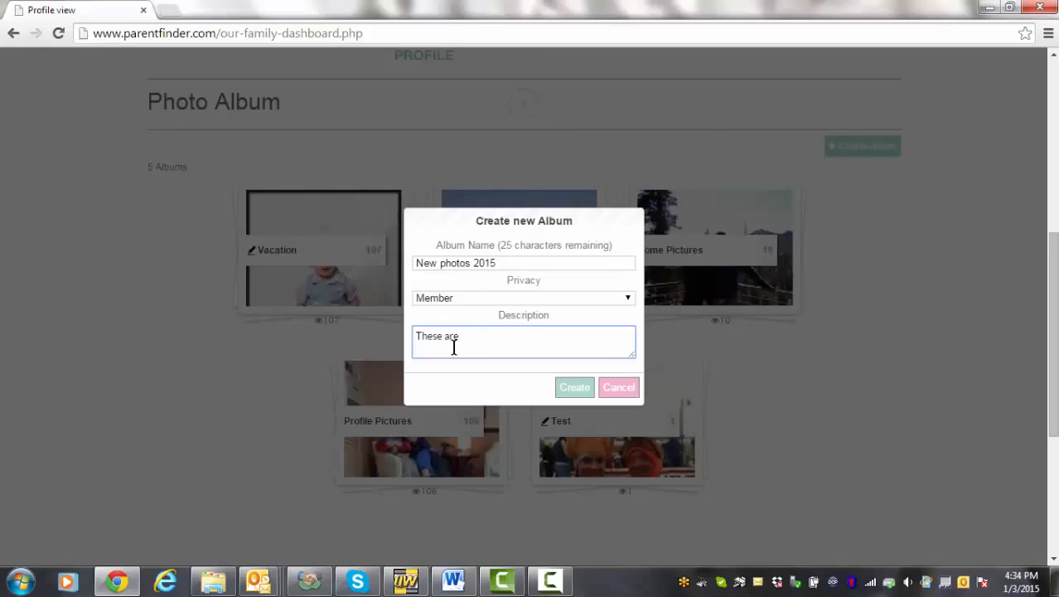
{"action": "type", "text": "our ne"}
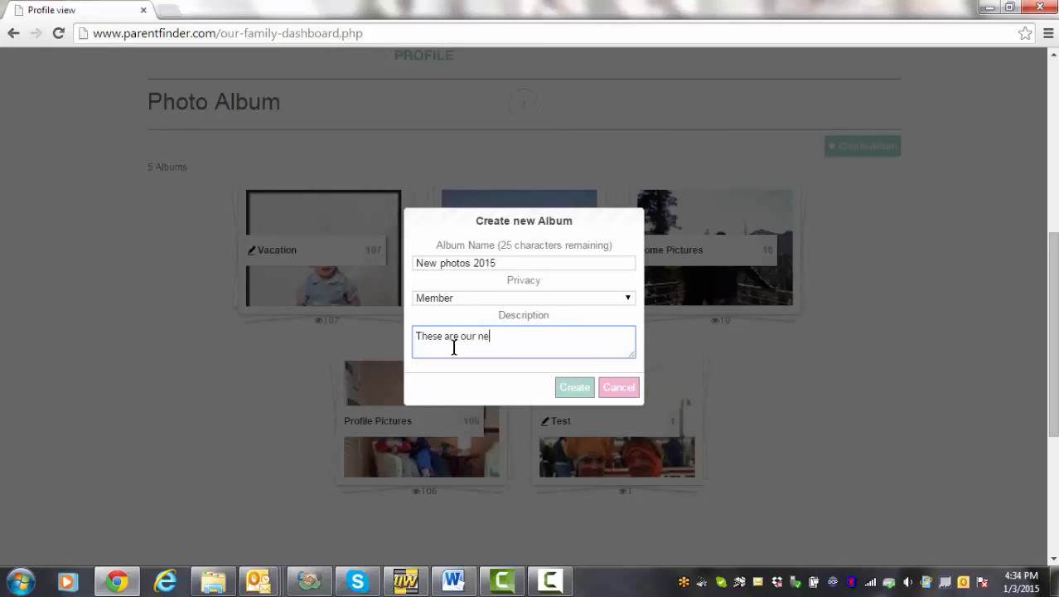
{"action": "type", "text": "w photos"}
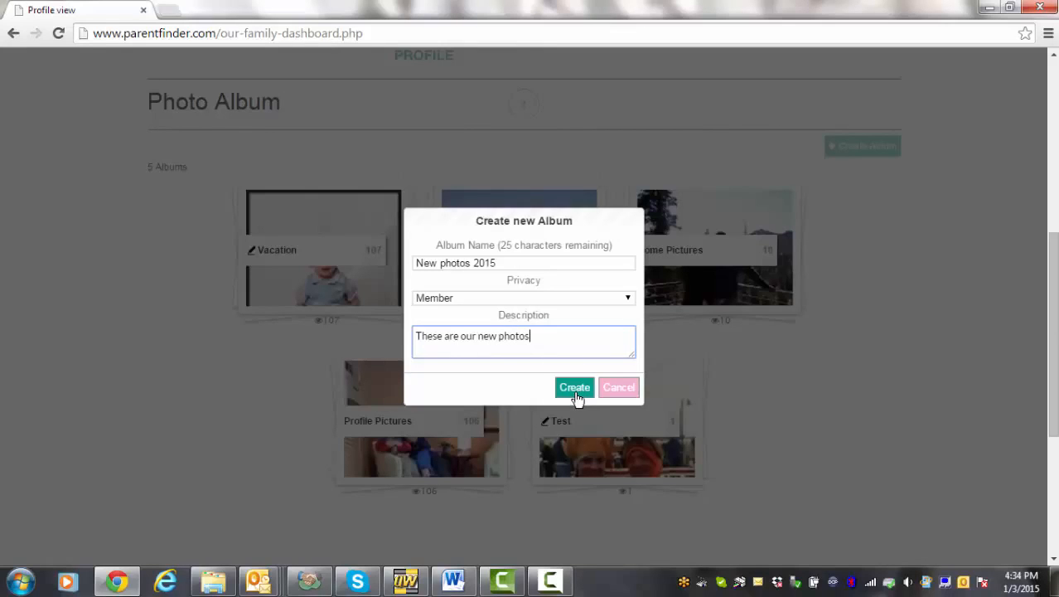
- Create the empty 'New photos 2015' album and bring up its Upload Files window
{"action": "left_click", "coordinate": [575, 388]}
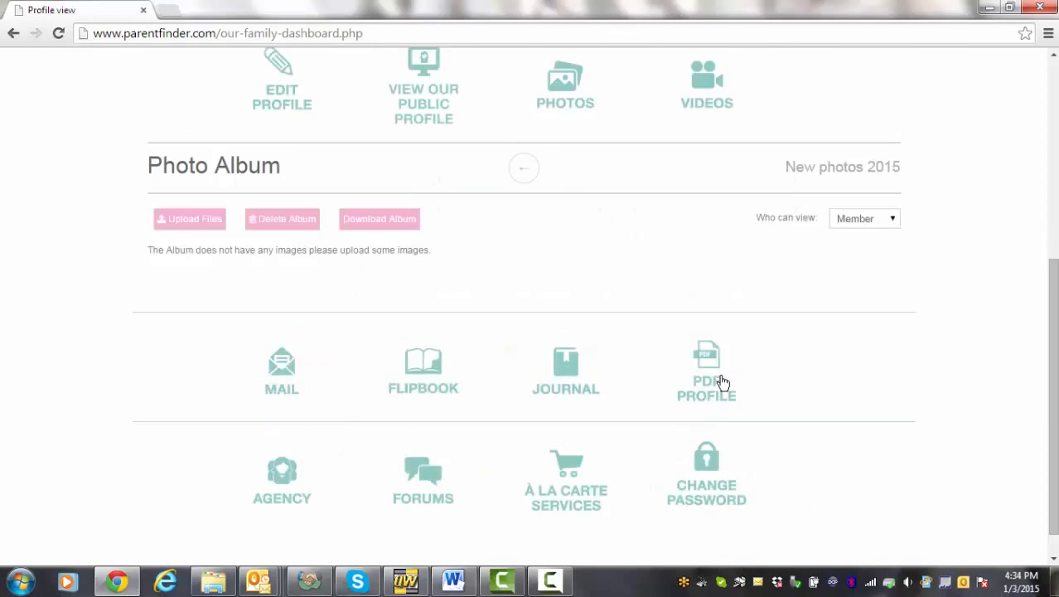
{"action": "mouse_move", "coordinate": [170, 321]}
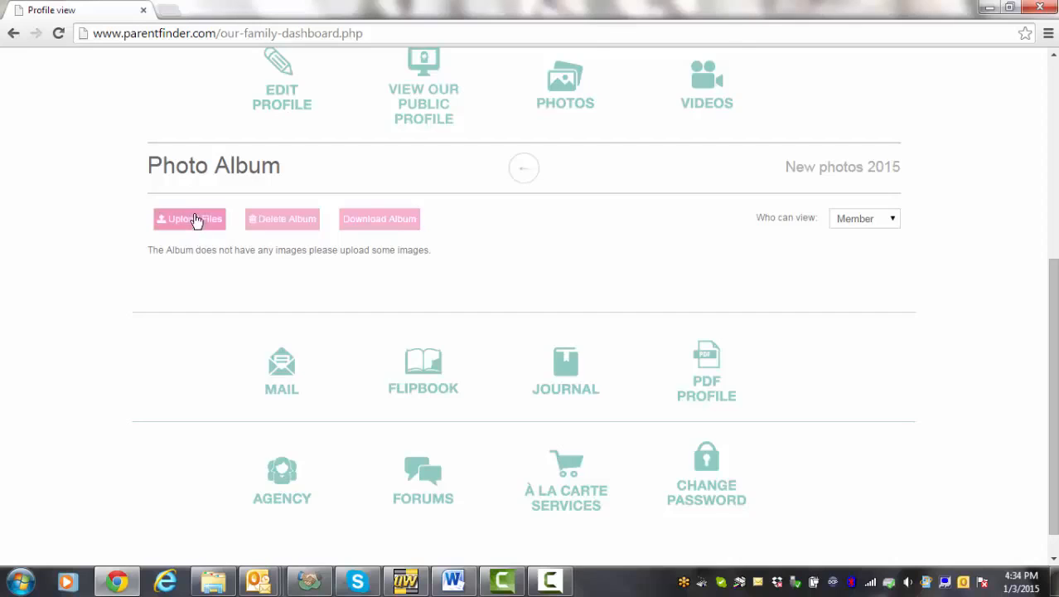
{"action": "mouse_move", "coordinate": [198, 219]}
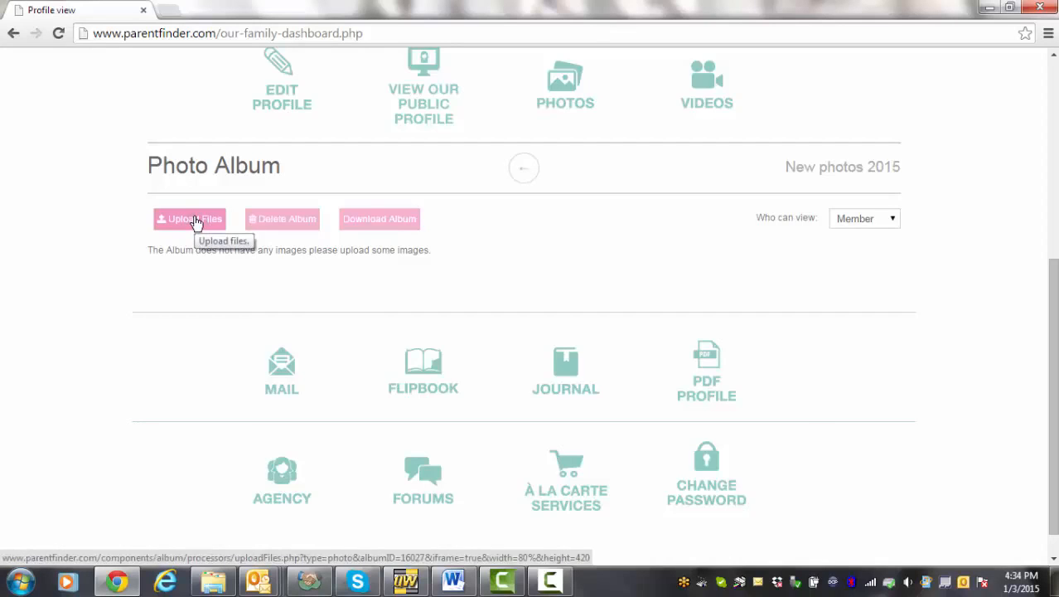
{"action": "left_click", "coordinate": [191, 219]}
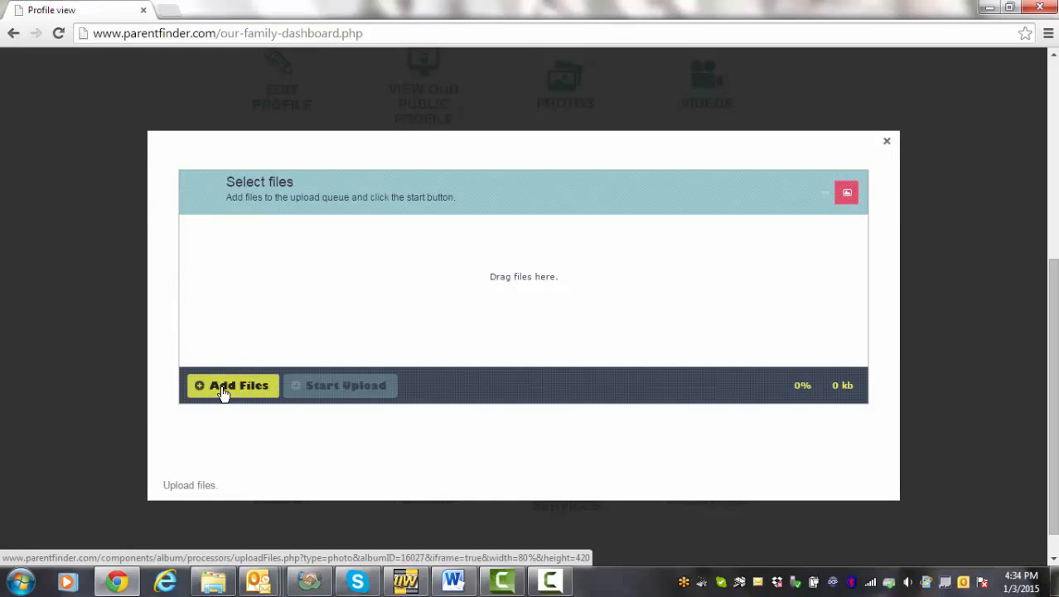
- Choose all six photos in the Greg & Keely folder in the Open dialog for upload
{"action": "left_click", "coordinate": [232, 385]}
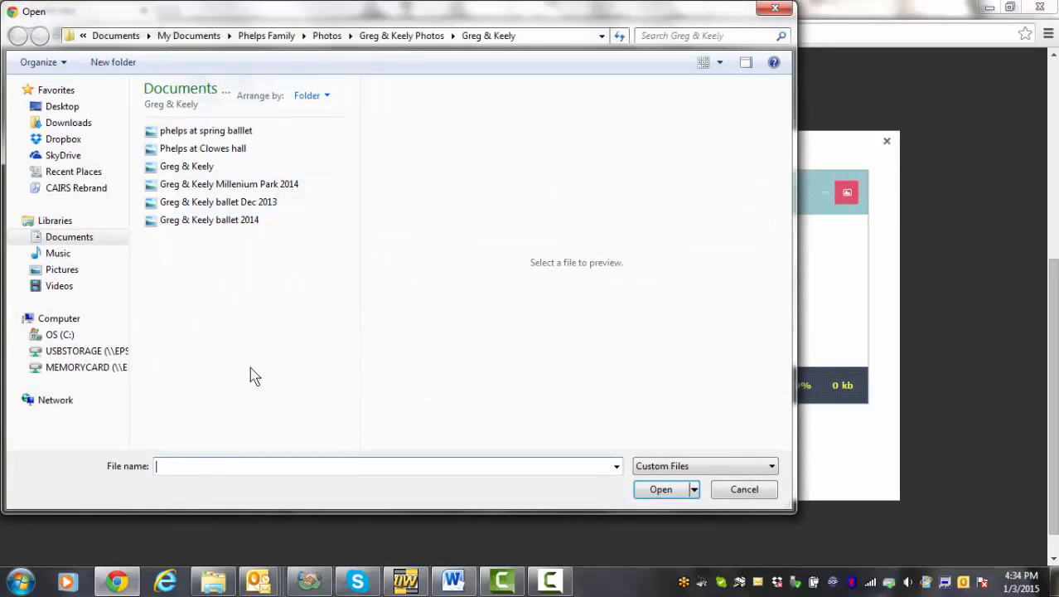
{"action": "mouse_move", "coordinate": [308, 355]}
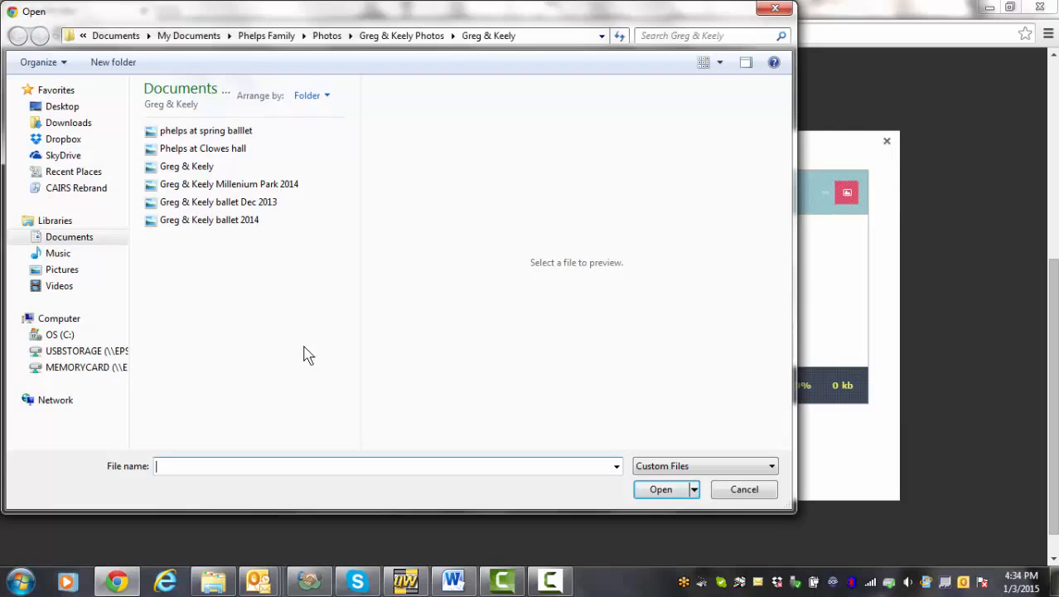
{"action": "mouse_move", "coordinate": [471, 131]}
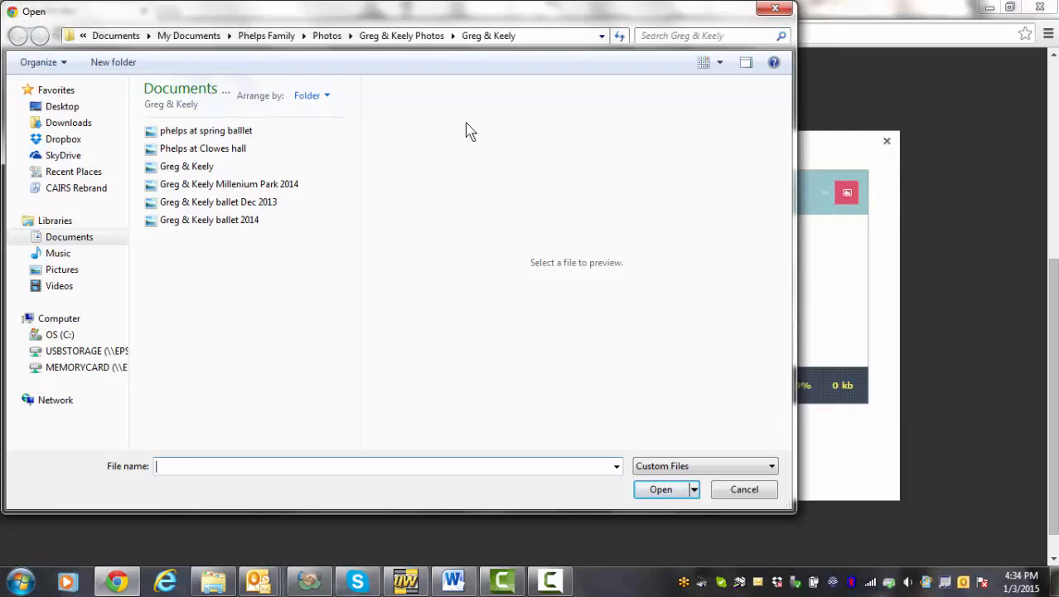
{"action": "mouse_move", "coordinate": [435, 56]}
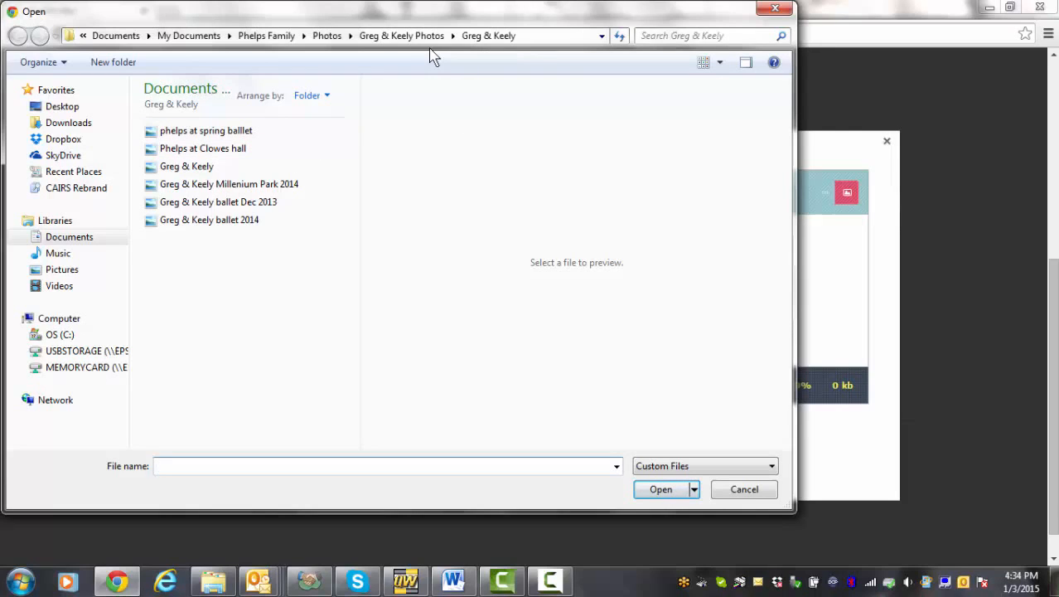
{"action": "mouse_move", "coordinate": [321, 255]}
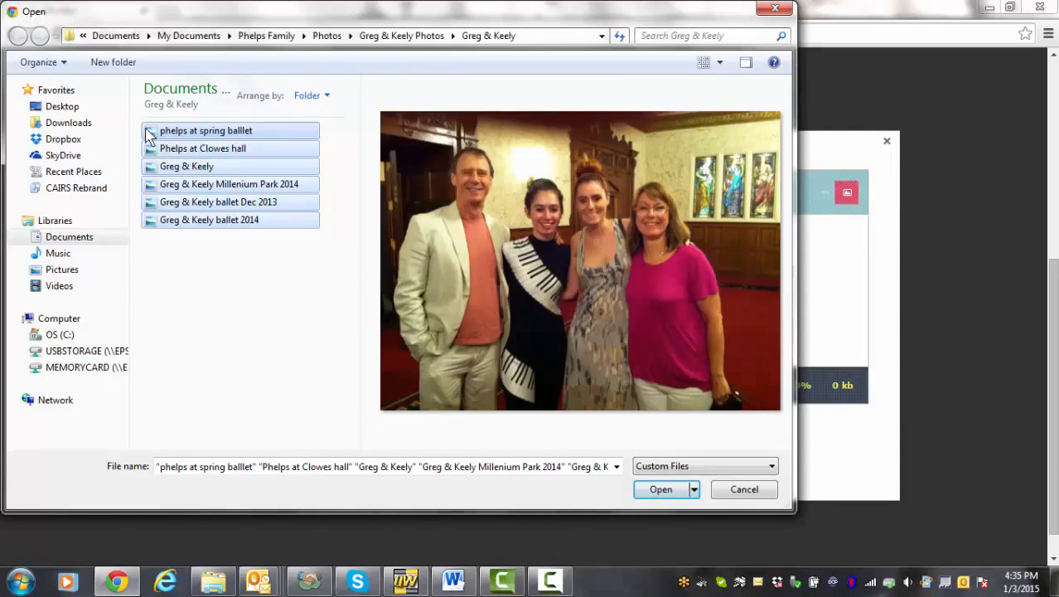
{"action": "left_click", "coordinate": [660, 487]}
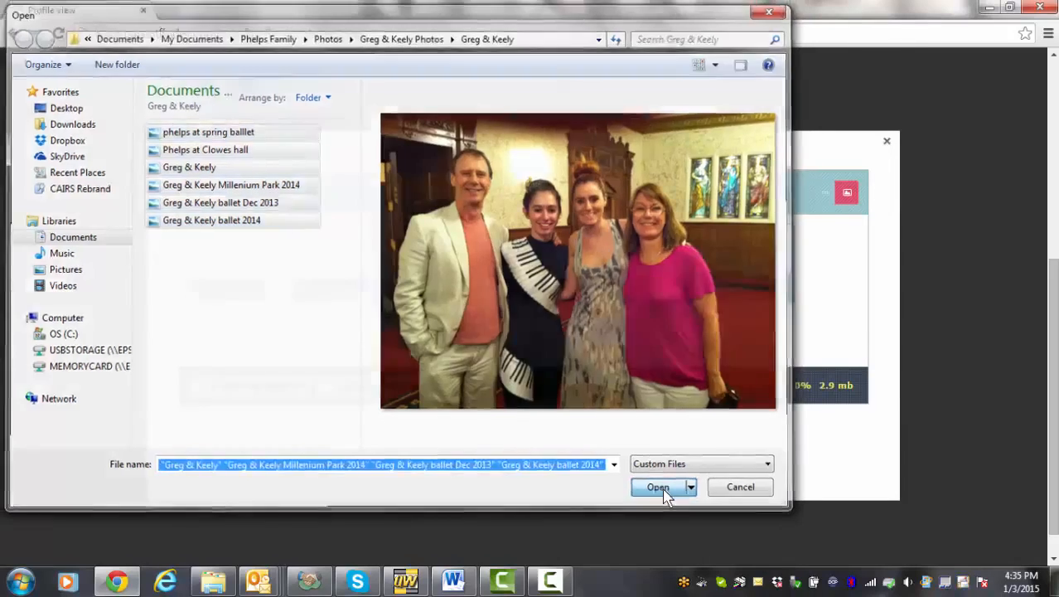
- Start uploading the six queued Greg & Keely photos
{"action": "left_click", "coordinate": [657, 487]}
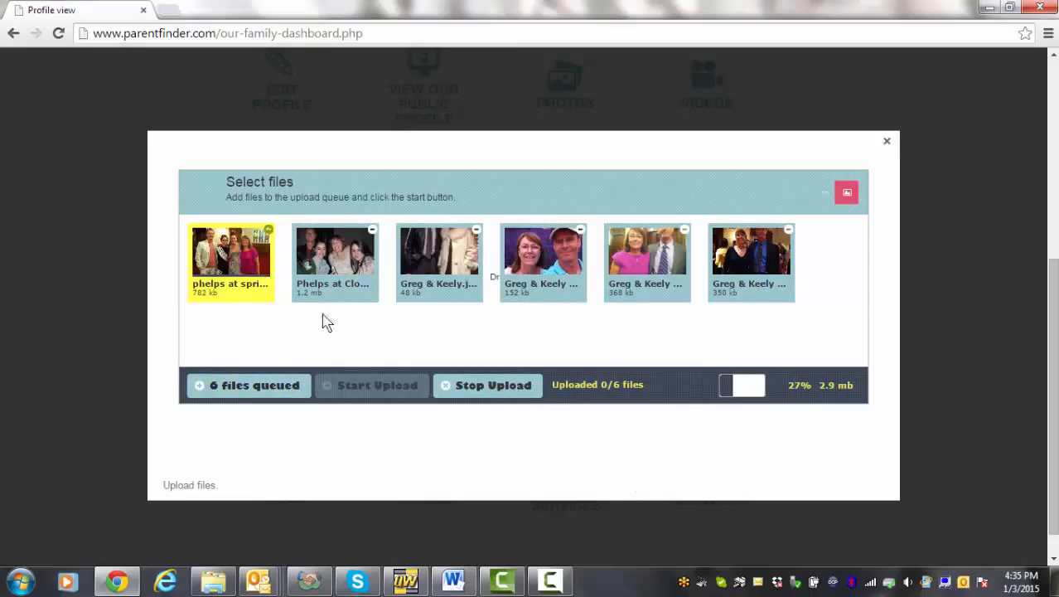
{"action": "mouse_move", "coordinate": [766, 315]}
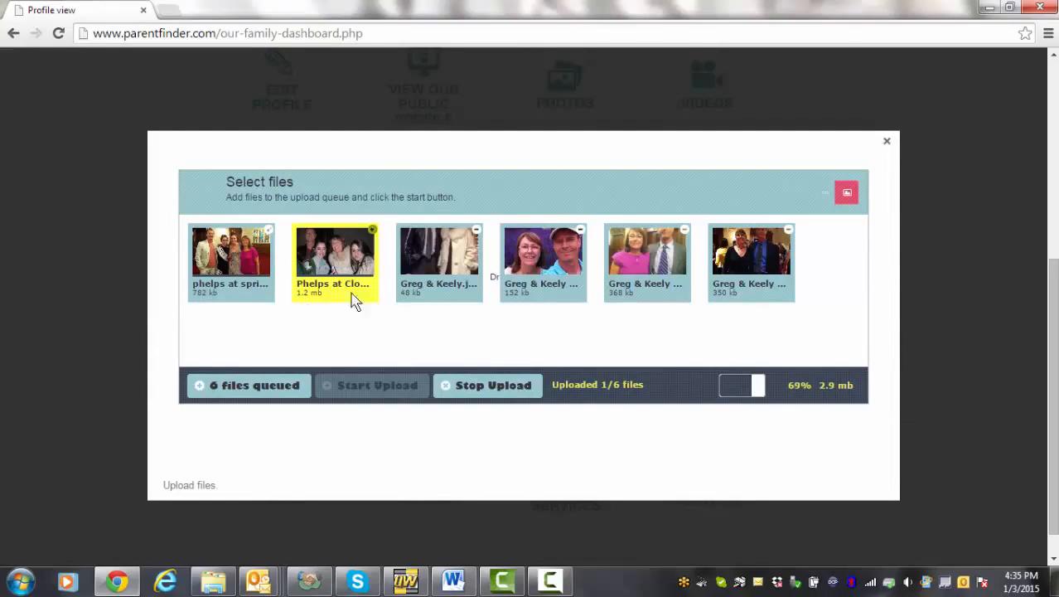
{"action": "mouse_move", "coordinate": [401, 301]}
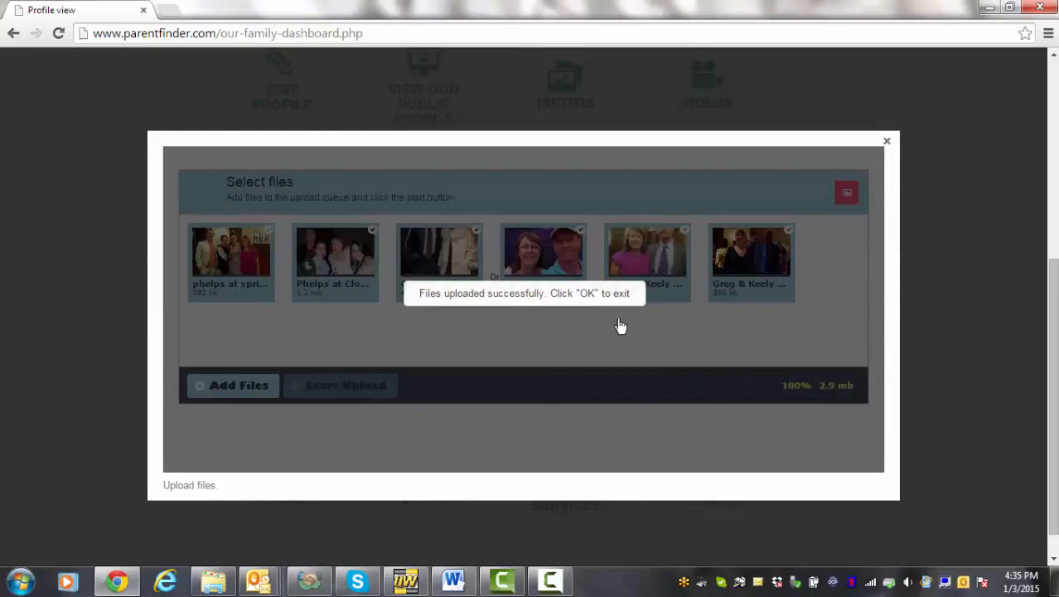
{"action": "mouse_move", "coordinate": [716, 325]}
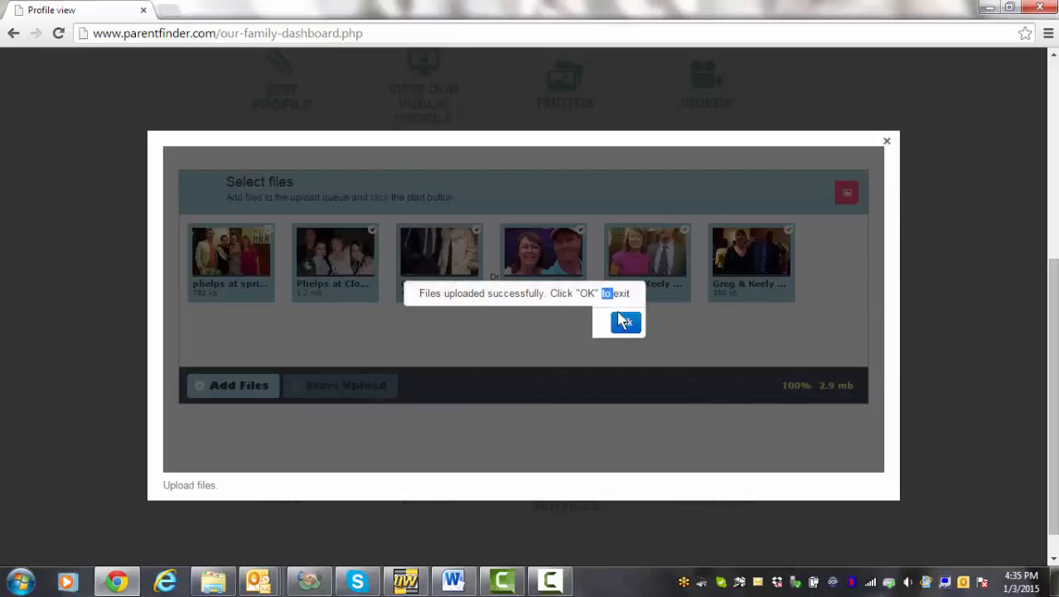
- Dismiss the 'Files uploaded successfully' message to show the six album photos
{"action": "left_click", "coordinate": [624, 321]}
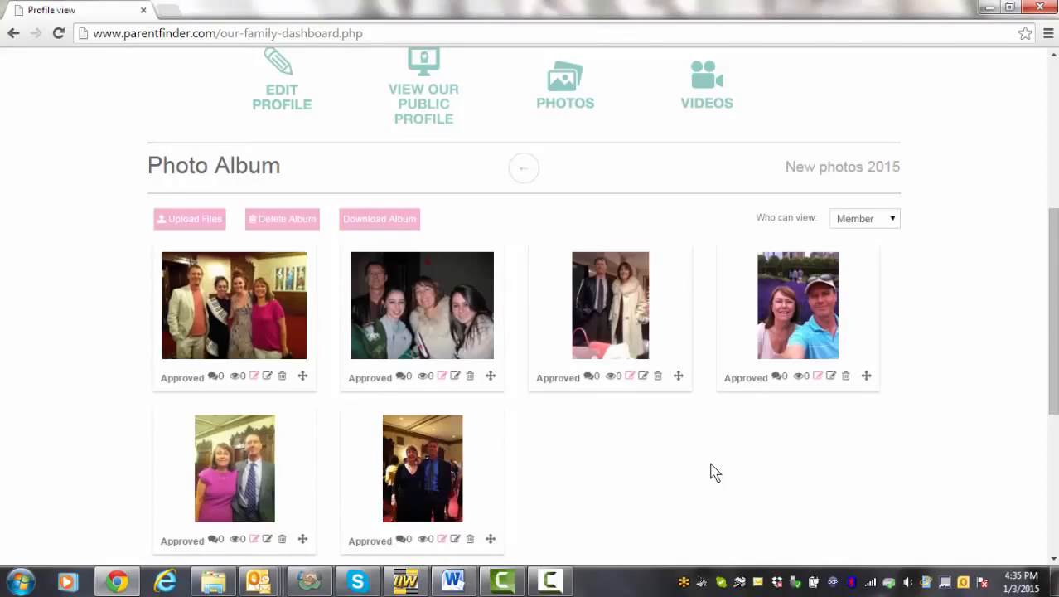
{"action": "mouse_move", "coordinate": [810, 426]}
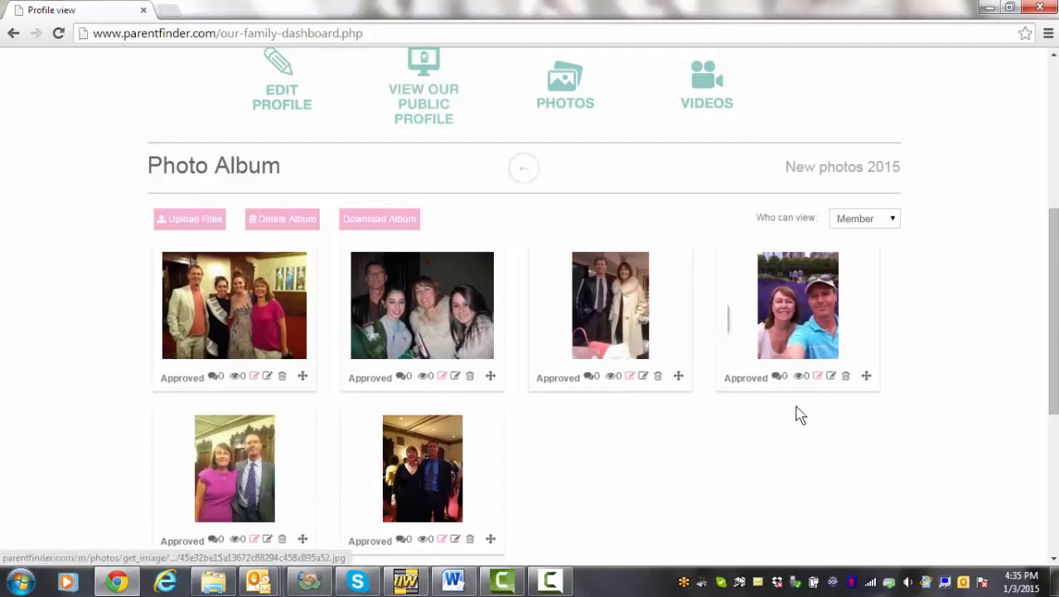
{"action": "mouse_move", "coordinate": [865, 378]}
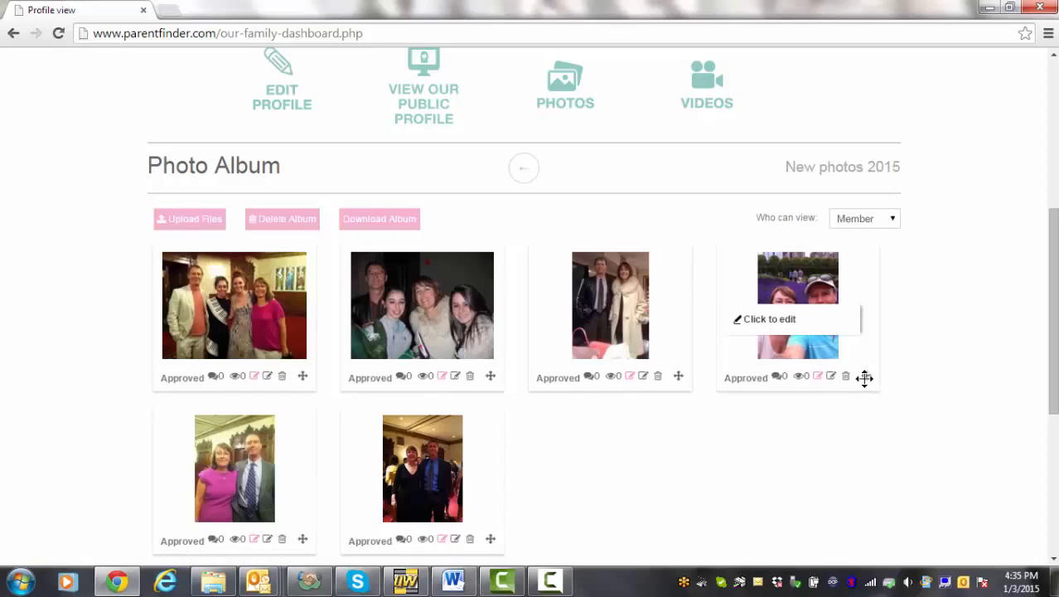
{"action": "mouse_move", "coordinate": [867, 376]}
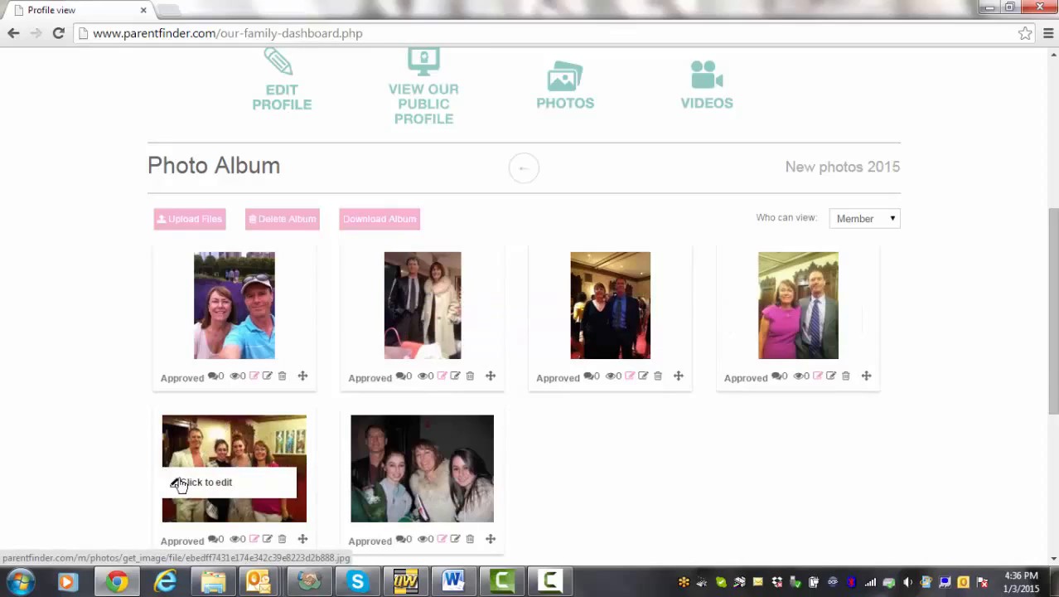
- Preview the four-person theatre photo, then bring it into the Photo Editor's crop tool
{"action": "left_click", "coordinate": [233, 467]}
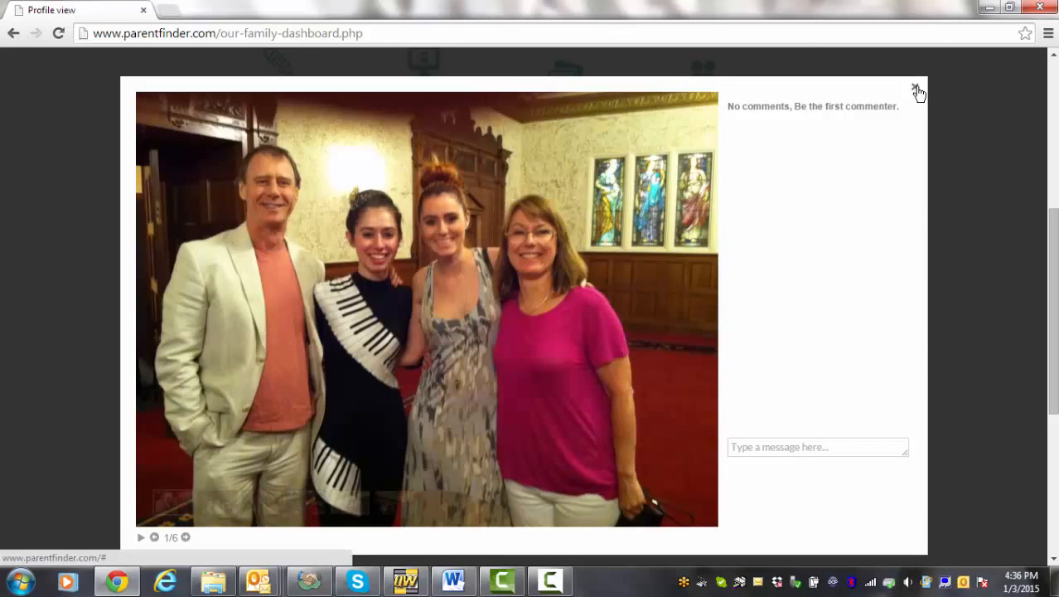
{"action": "left_click", "coordinate": [916, 89]}
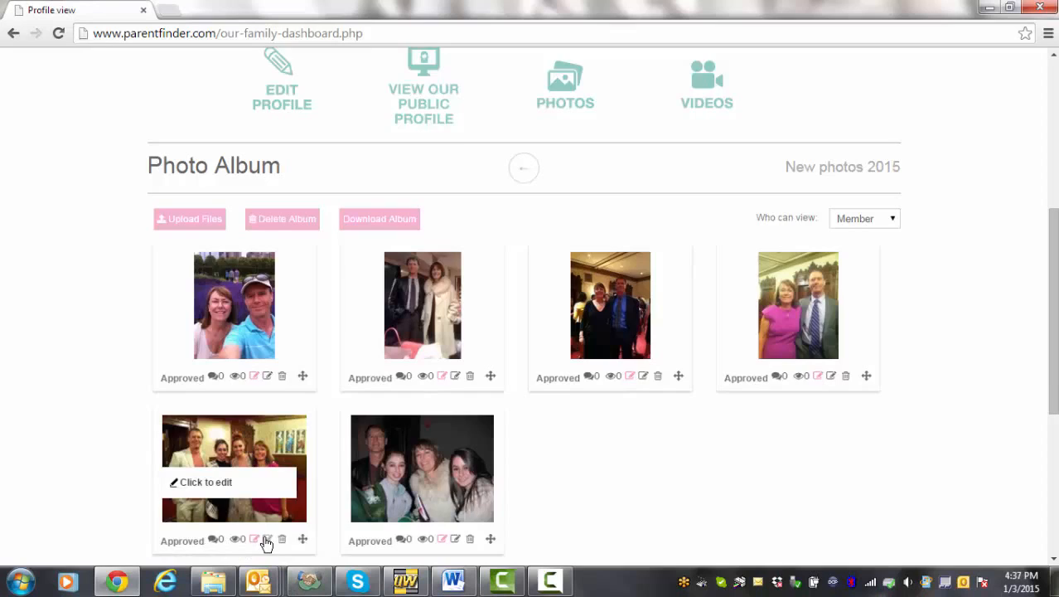
{"action": "left_click", "coordinate": [253, 539]}
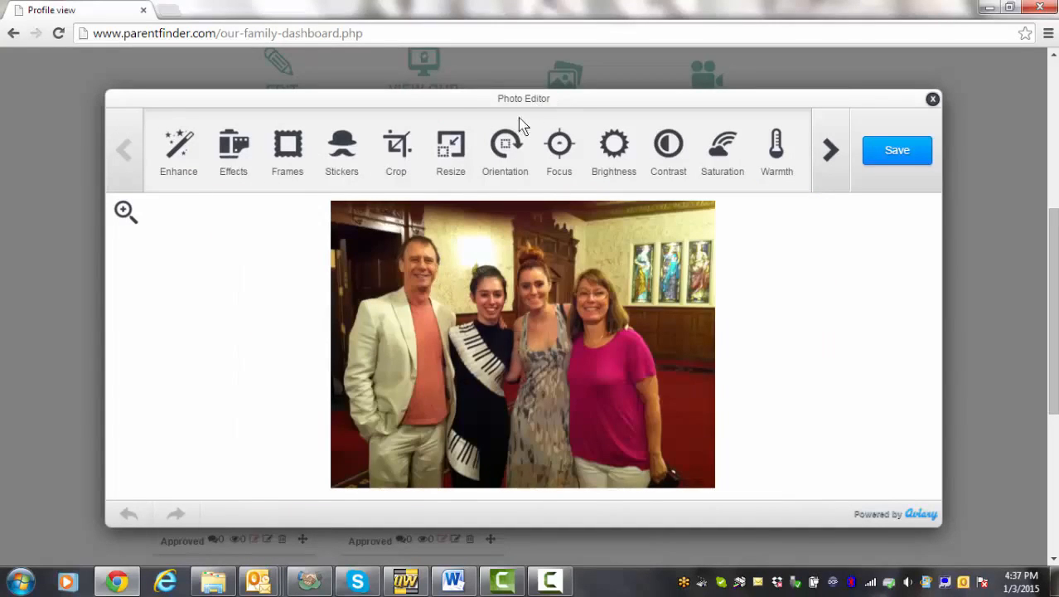
{"action": "mouse_move", "coordinate": [342, 149]}
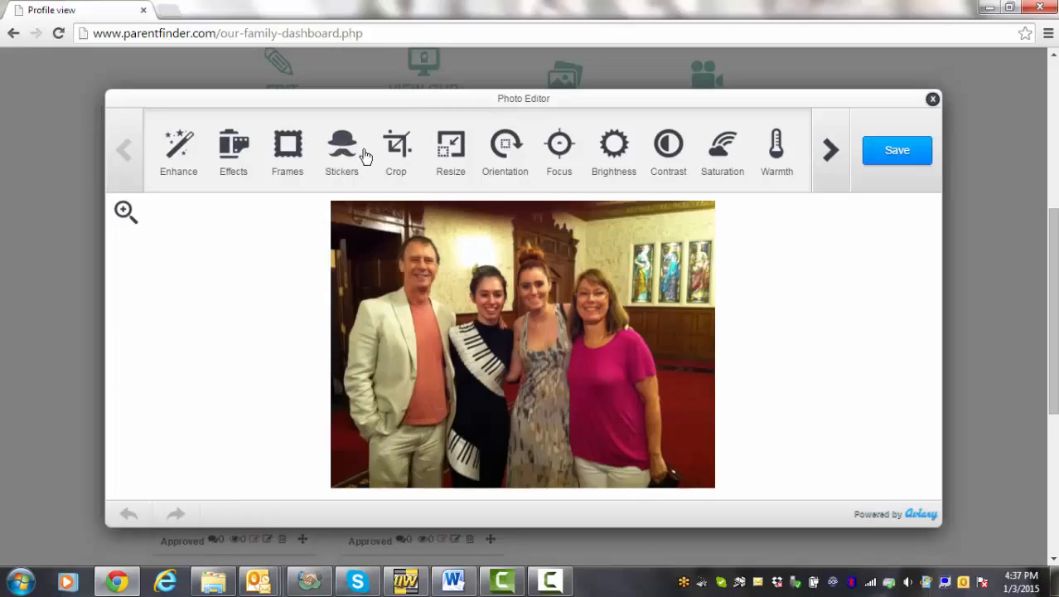
{"action": "left_click", "coordinate": [394, 149]}
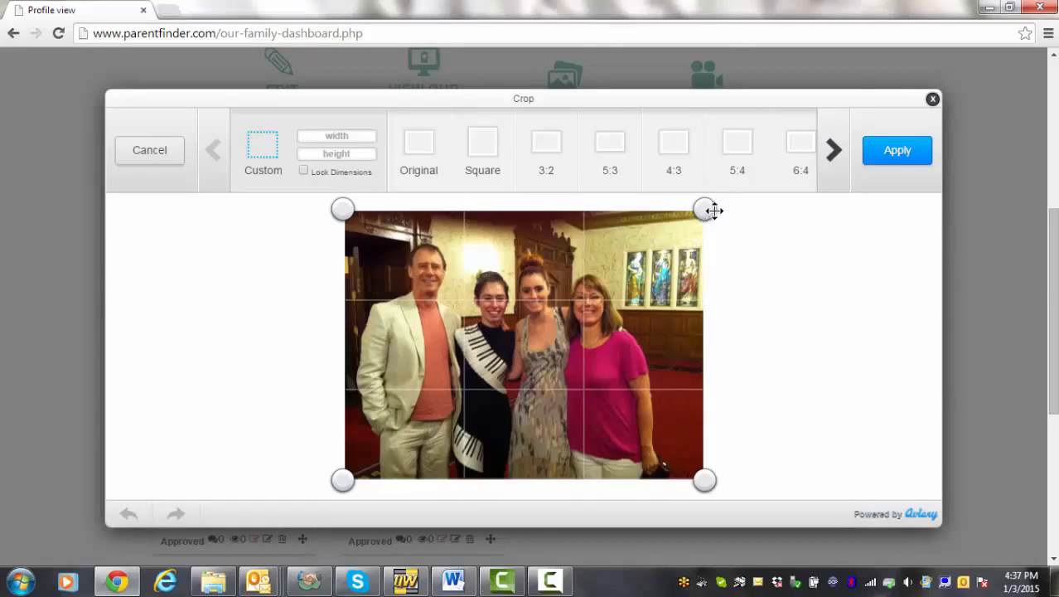
- Crop in the group photo's left and right edges, save it, and return to the album
{"action": "left_click_drag", "start_coordinate": [705, 209], "coordinate": [671, 214]}
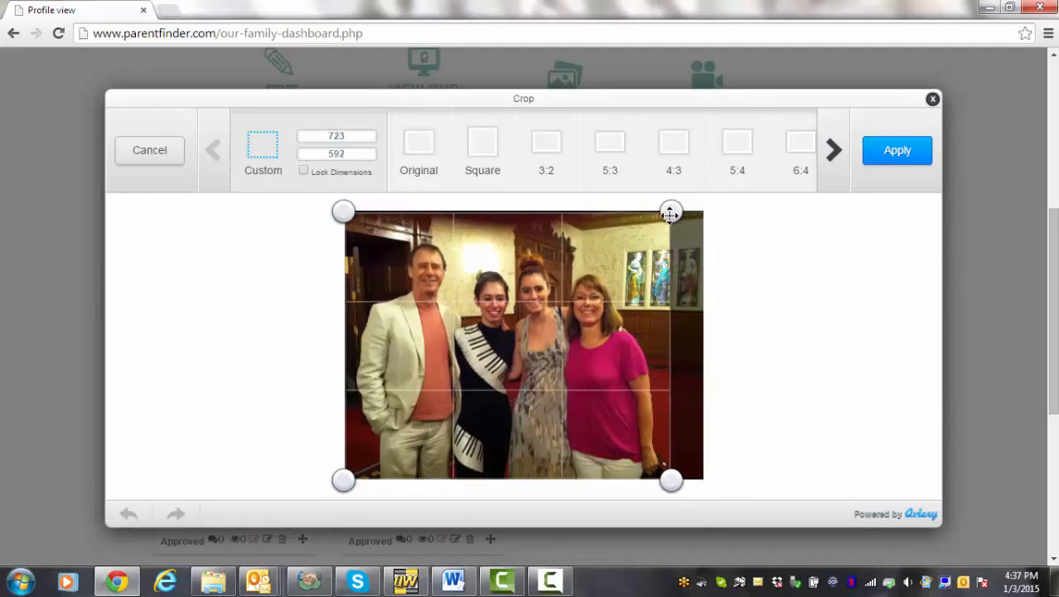
{"action": "left_click_drag", "start_coordinate": [672, 212], "coordinate": [670, 215]}
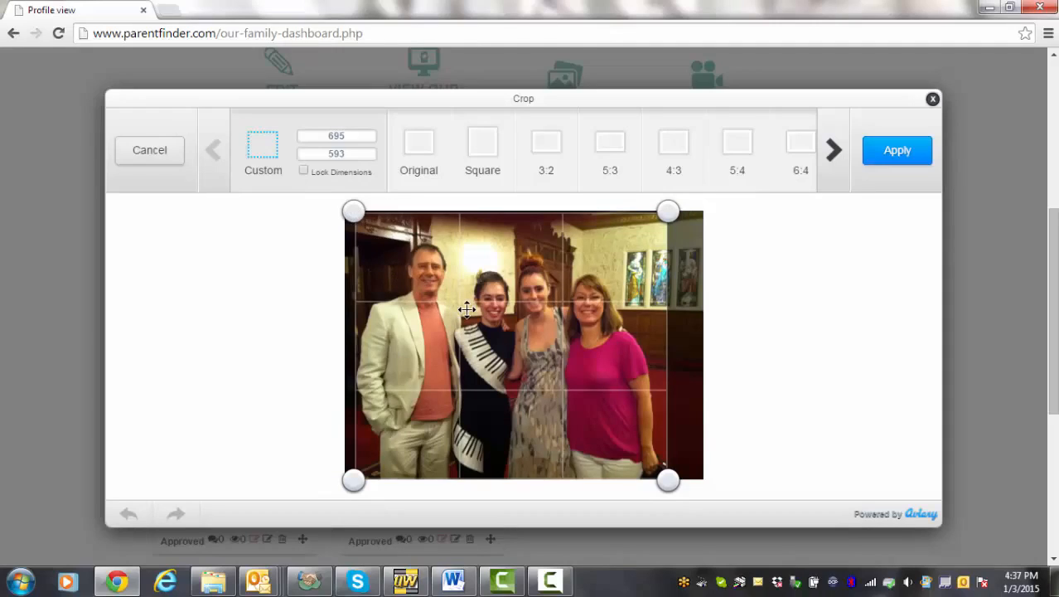
{"action": "mouse_move", "coordinate": [705, 338]}
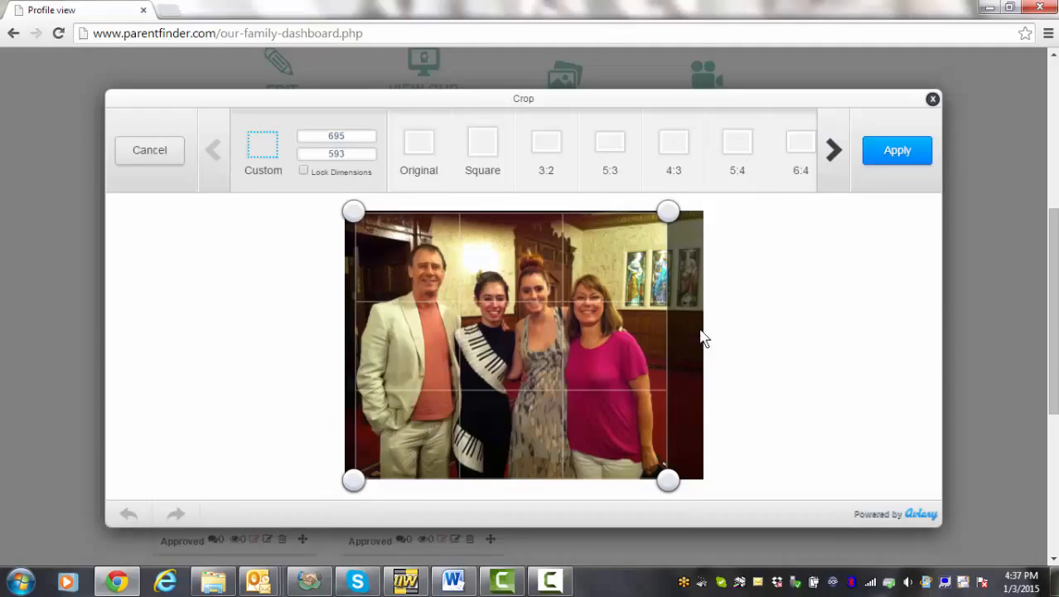
{"action": "left_click_drag", "start_coordinate": [670, 209], "coordinate": [660, 209]}
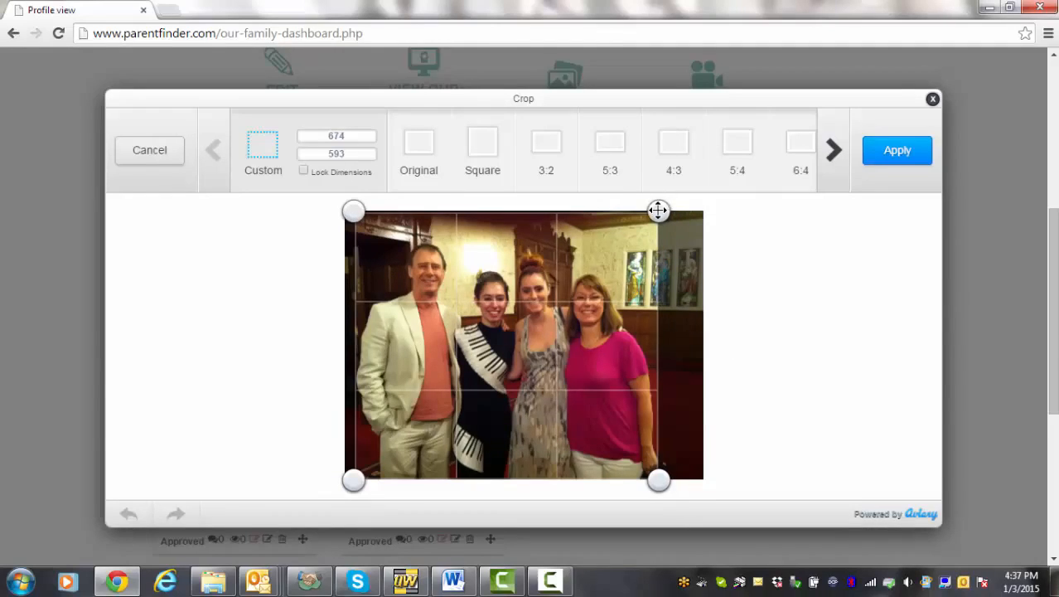
{"action": "left_click_drag", "start_coordinate": [660, 209], "coordinate": [666, 209]}
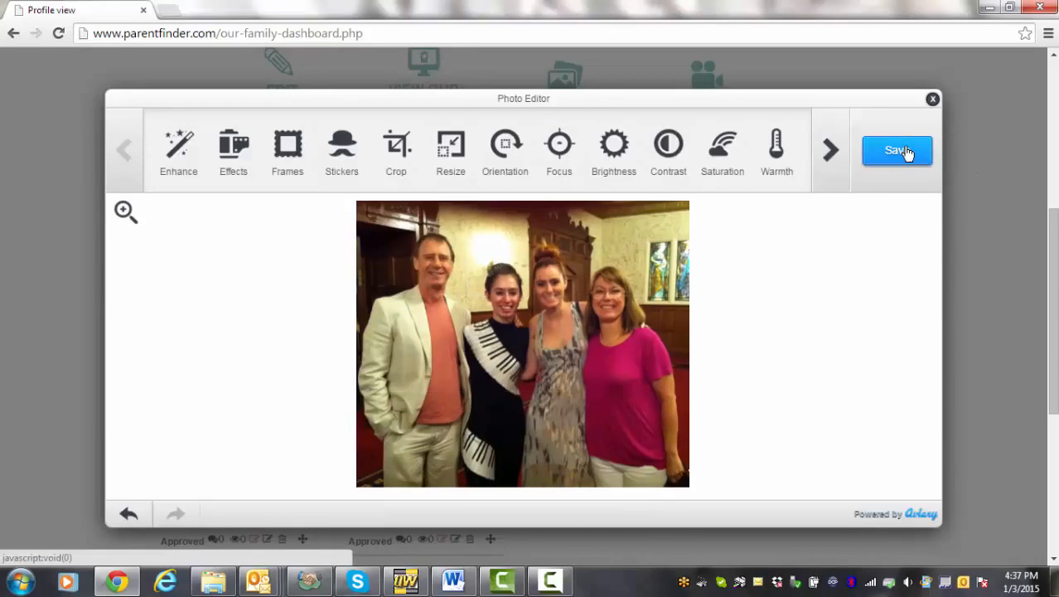
{"action": "left_click", "coordinate": [897, 149]}
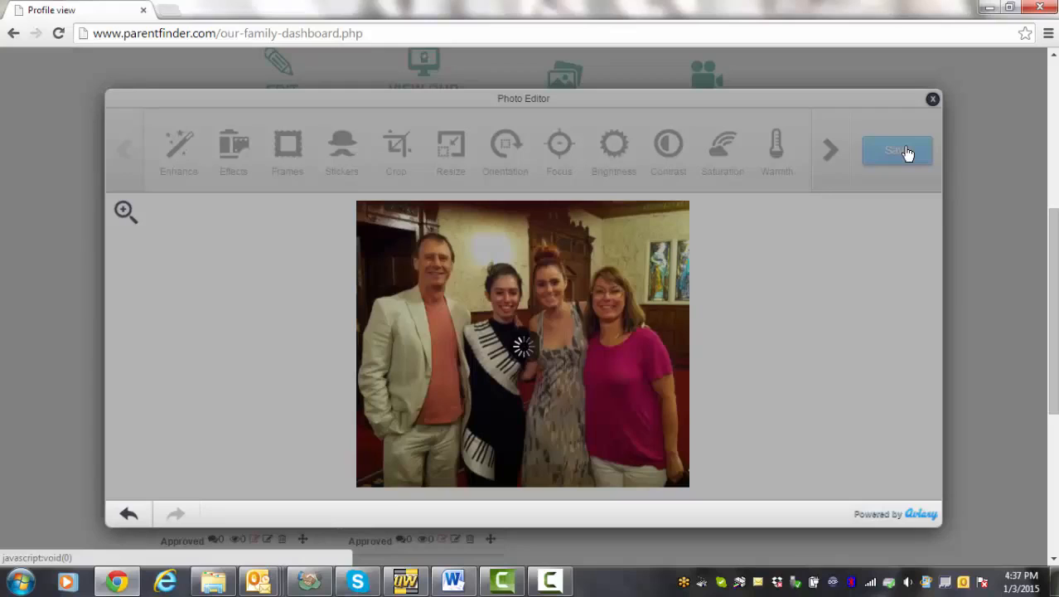
{"action": "mouse_move", "coordinate": [577, 348]}
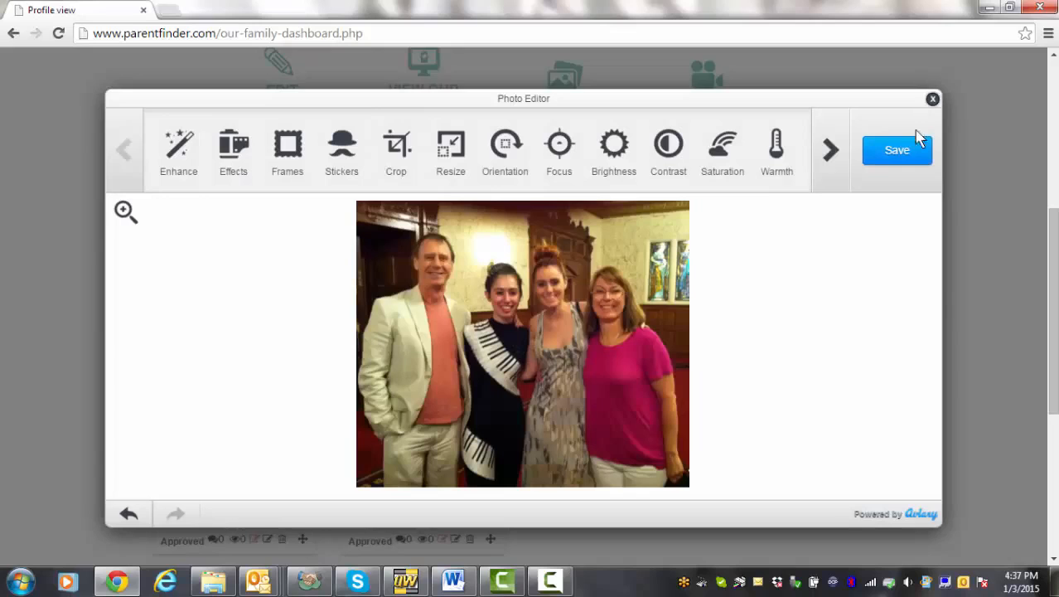
{"action": "left_click", "coordinate": [932, 99]}
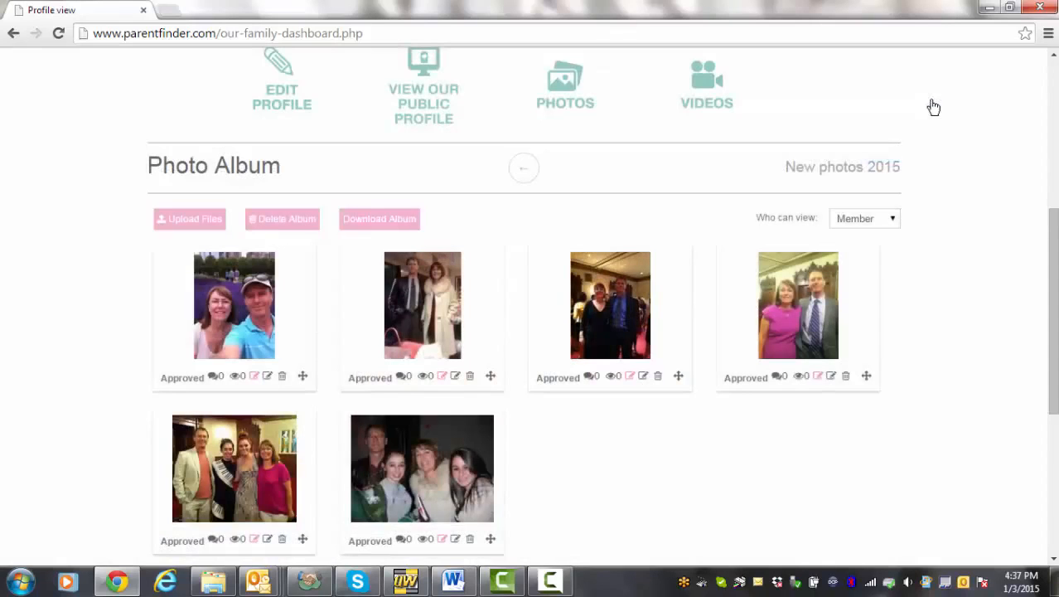
{"action": "mouse_move", "coordinate": [299, 494]}
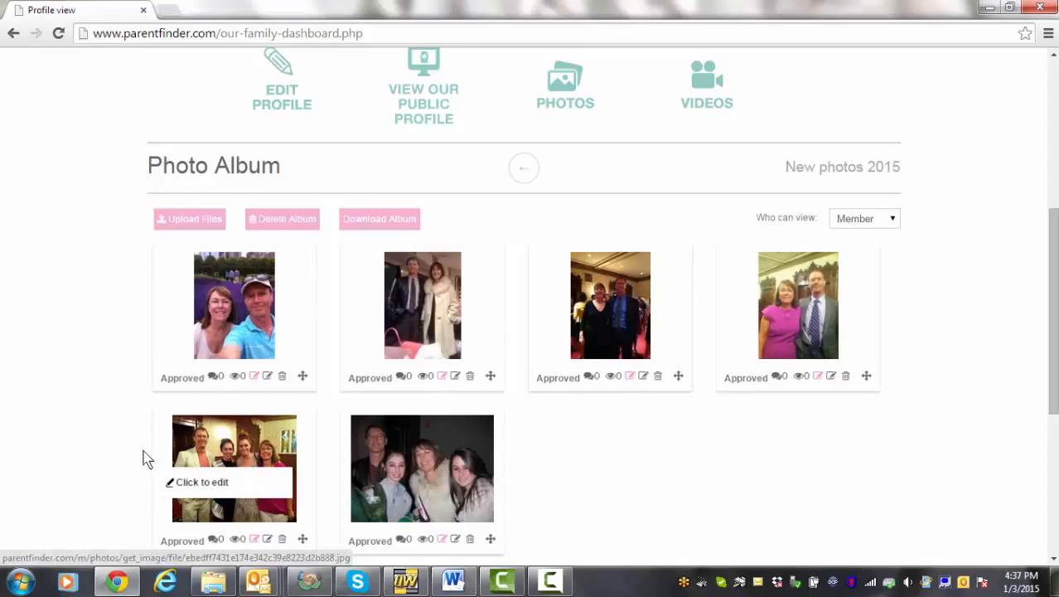
{"action": "mouse_move", "coordinate": [392, 477]}
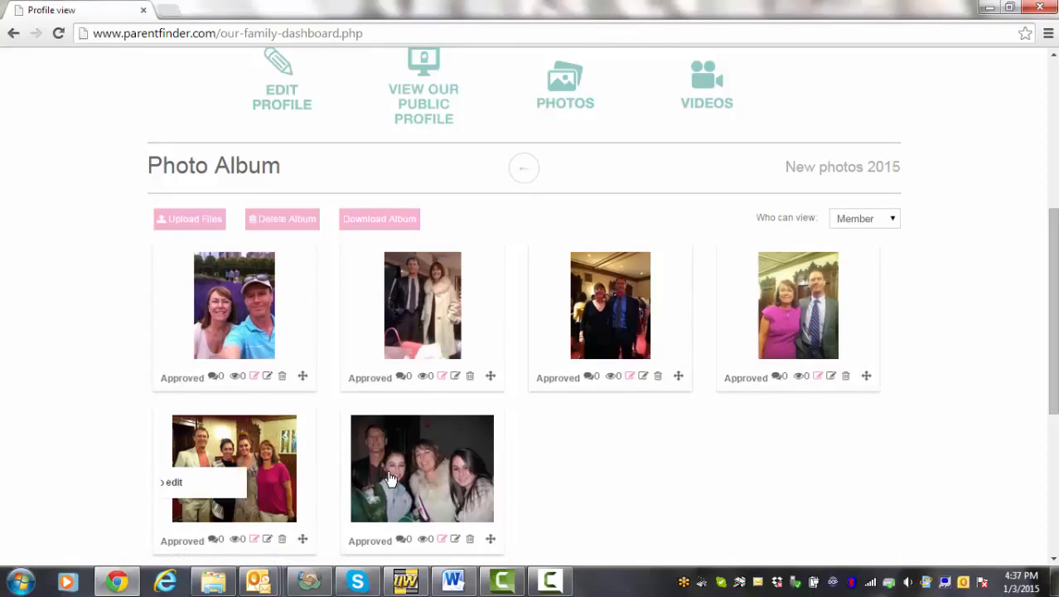
{"action": "mouse_move", "coordinate": [514, 312]}
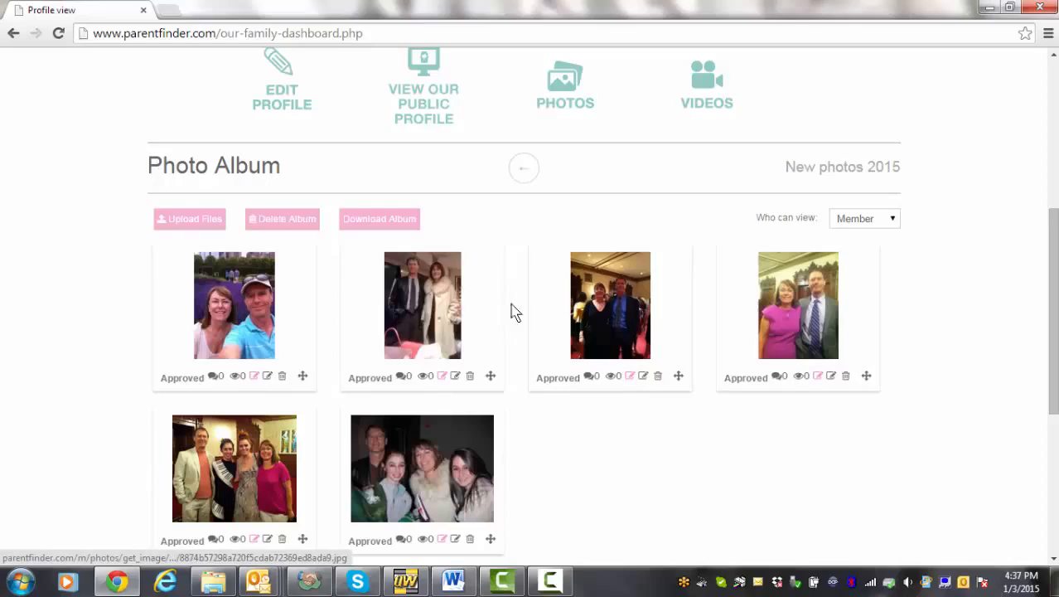
{"action": "mouse_move", "coordinate": [421, 318]}
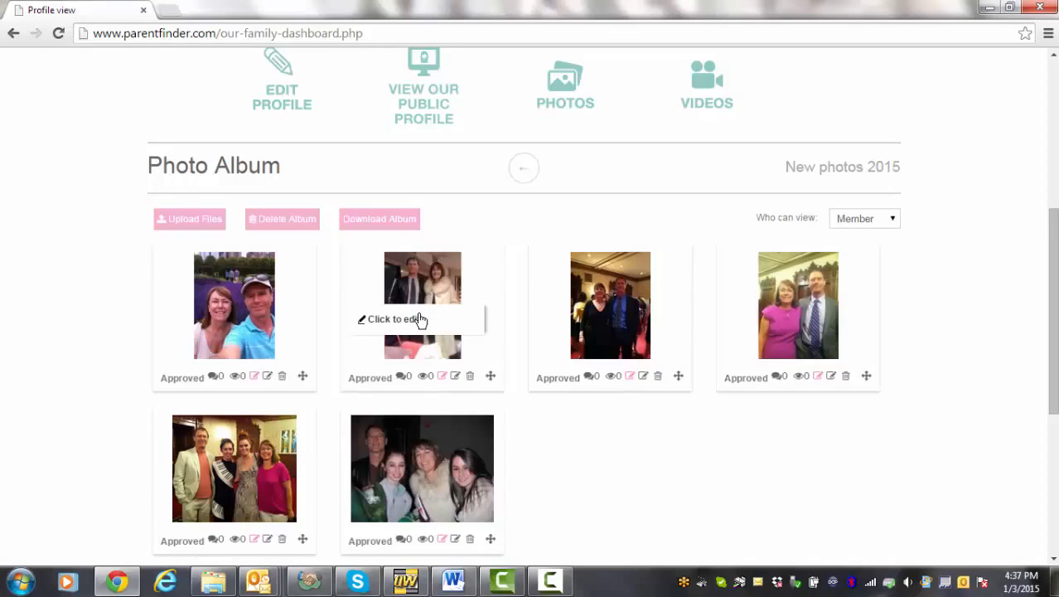
{"action": "left_click", "coordinate": [391, 318]}
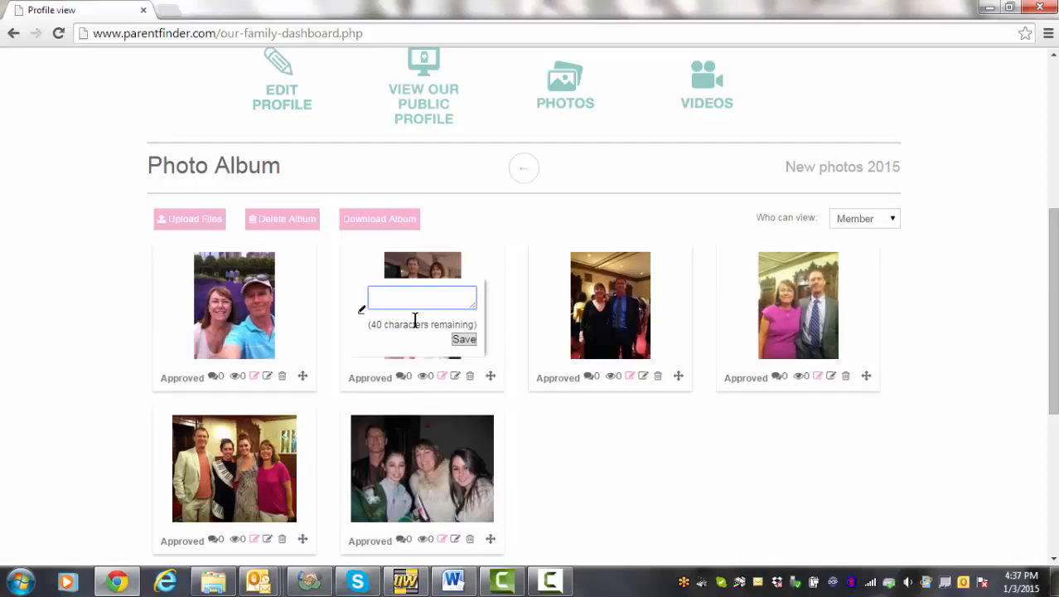
- Caption the second photo 'Greg and Keely at the Nutcracker', correcting the name typo, and save
{"action": "type", "text": "Keg and Keely a"}
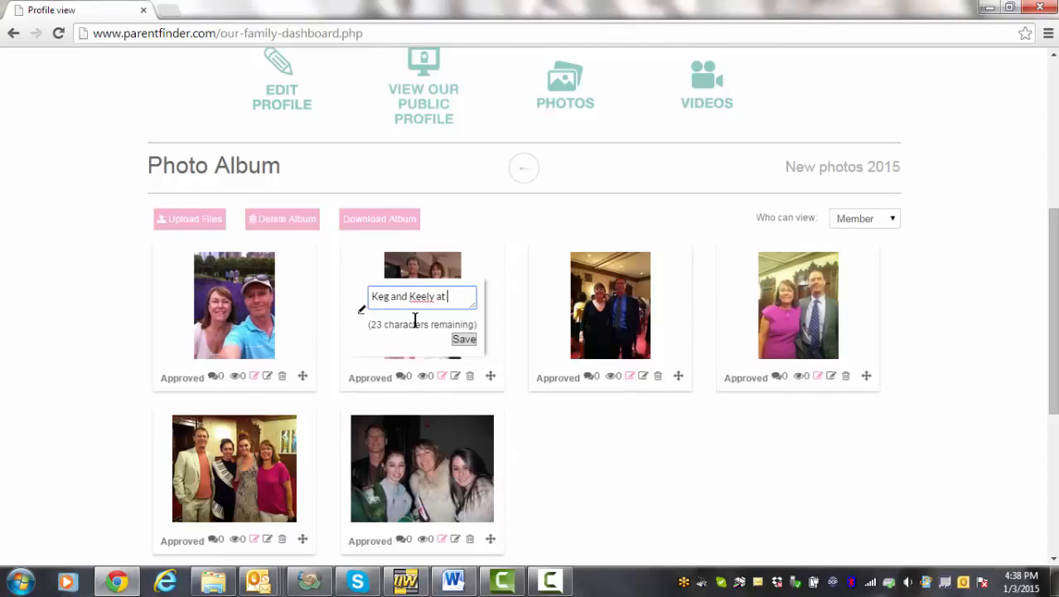
{"action": "type", "text": "the Nut"}
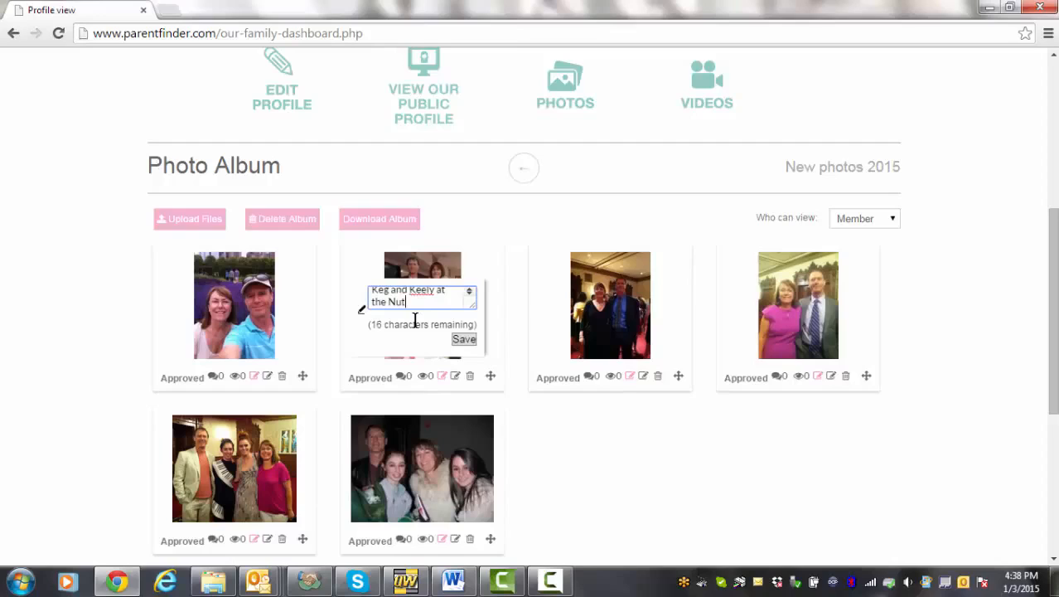
{"action": "type", "text": "cracker"}
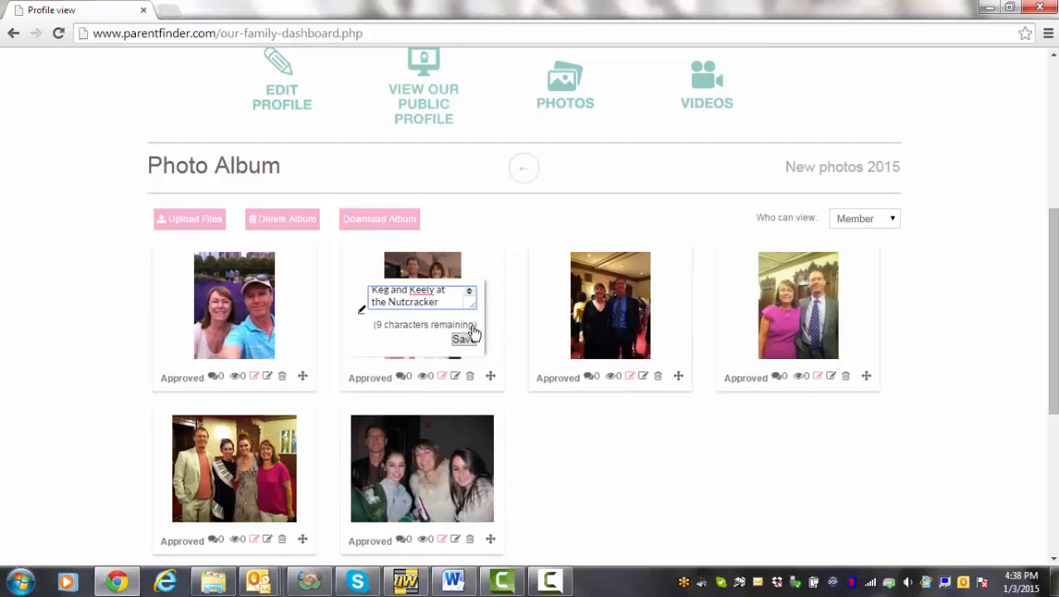
{"action": "left_click", "coordinate": [464, 338]}
{"action": "type", "text": "Gr"}
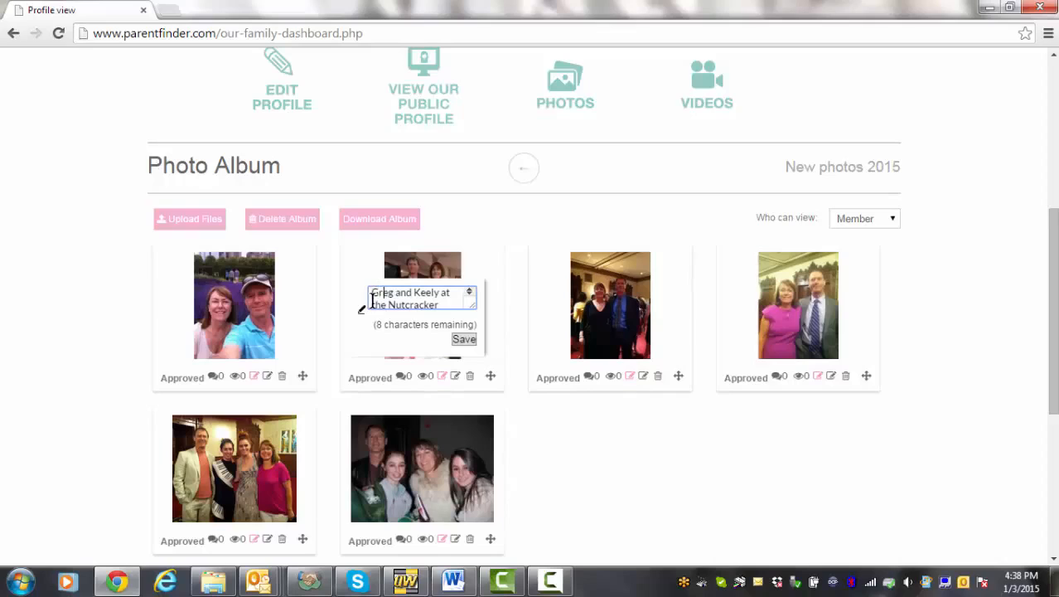
{"action": "mouse_move", "coordinate": [357, 360]}
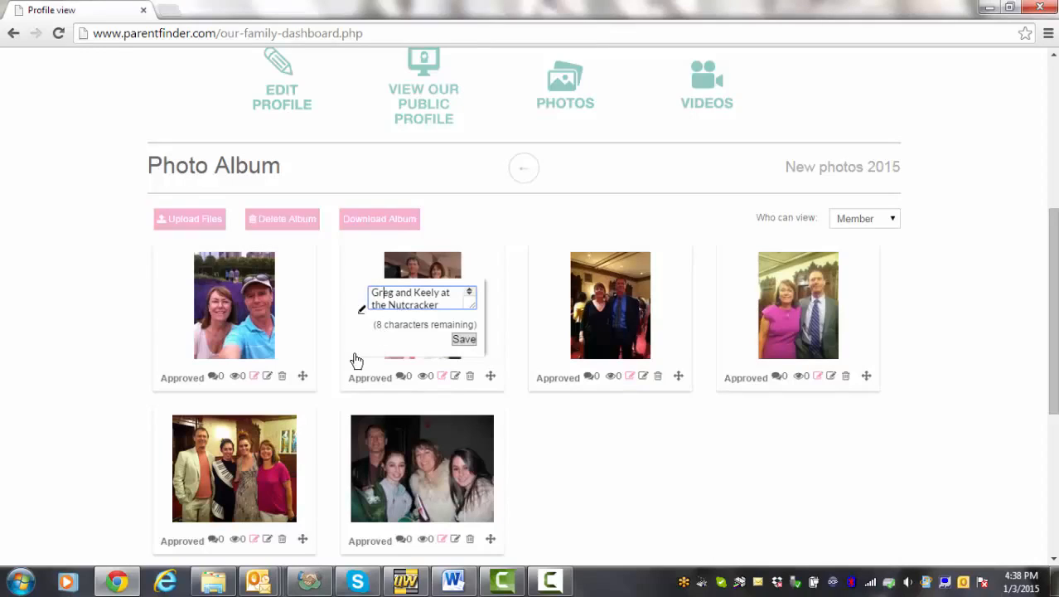
{"action": "left_click", "coordinate": [464, 338]}
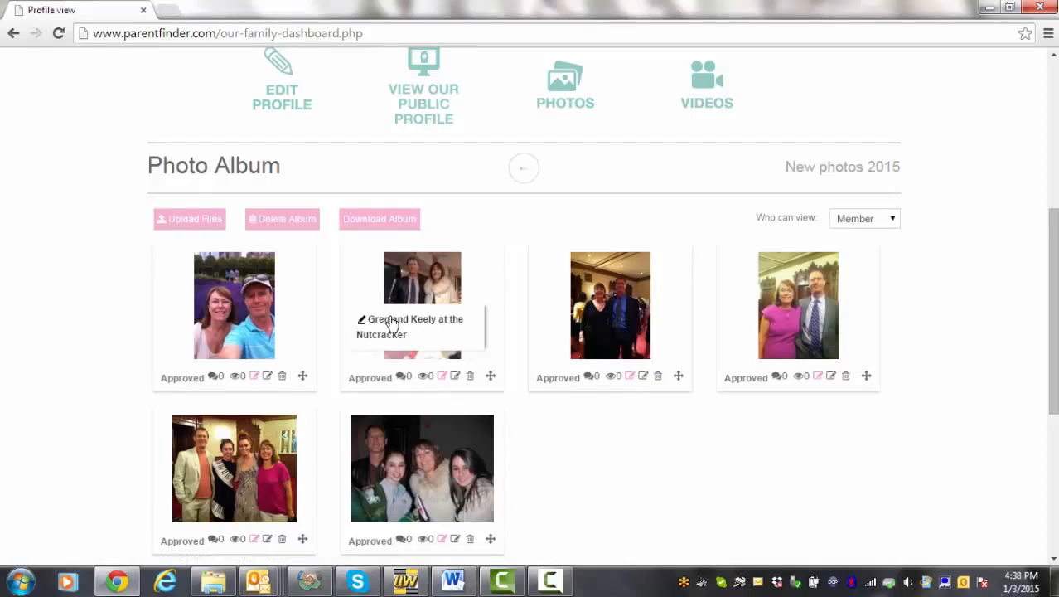
{"action": "mouse_move", "coordinate": [388, 322]}
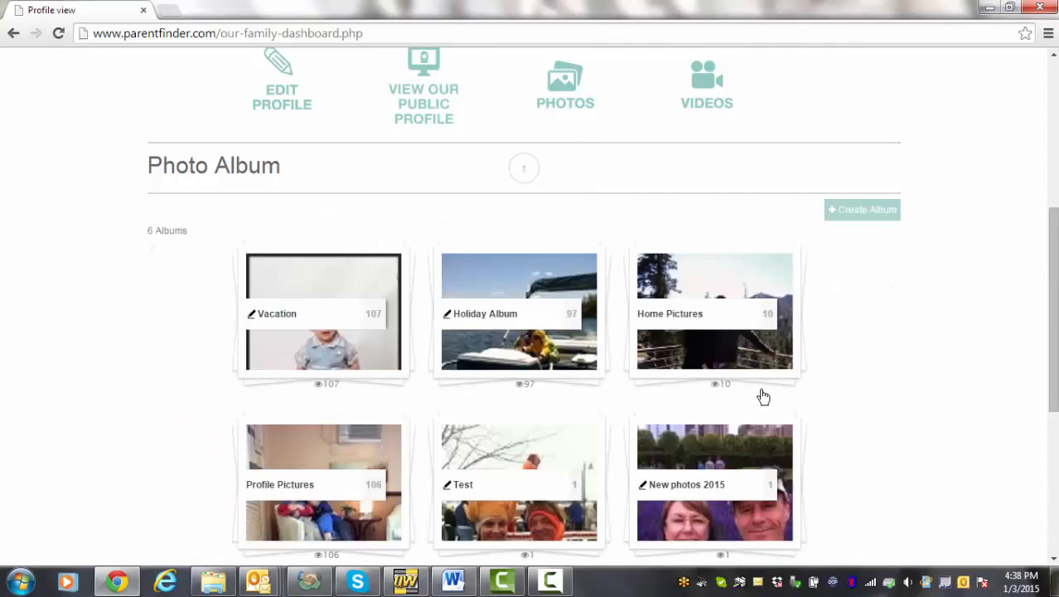
{"action": "left_click", "coordinate": [714, 484]}
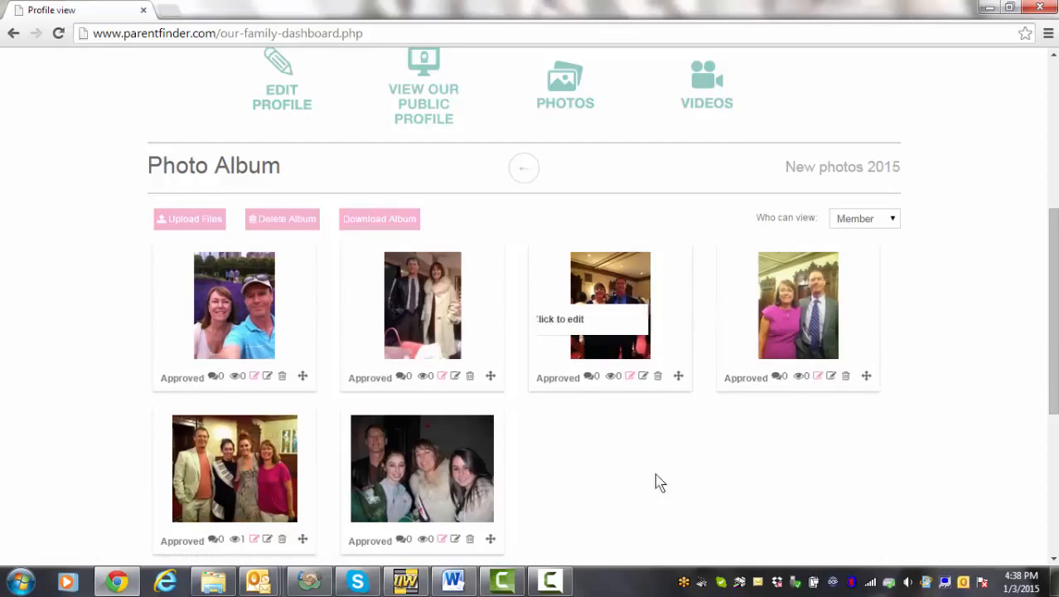
{"action": "mouse_move", "coordinate": [501, 454]}
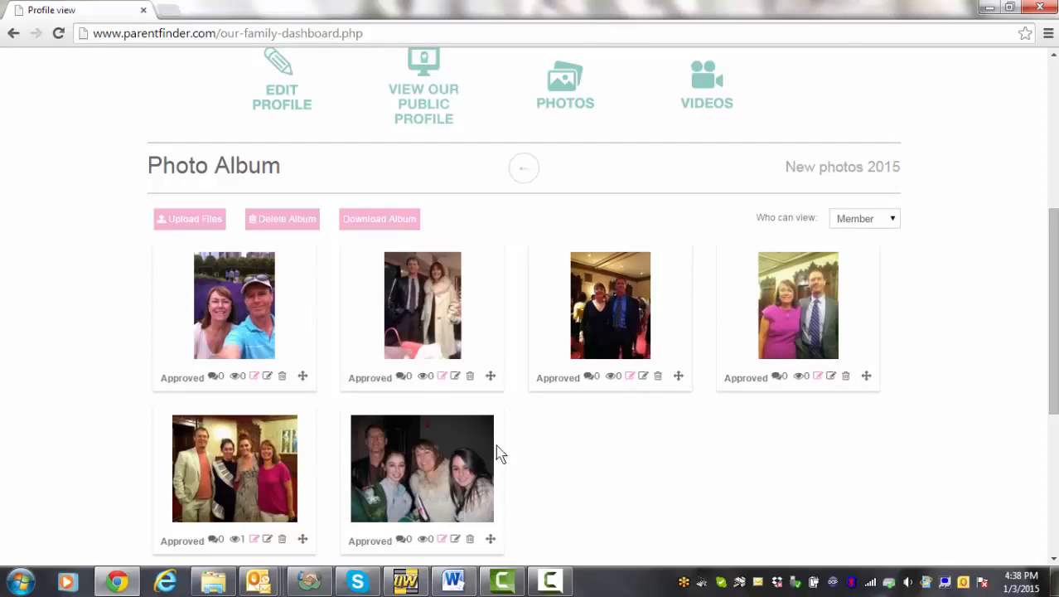
{"action": "mouse_move", "coordinate": [612, 427]}
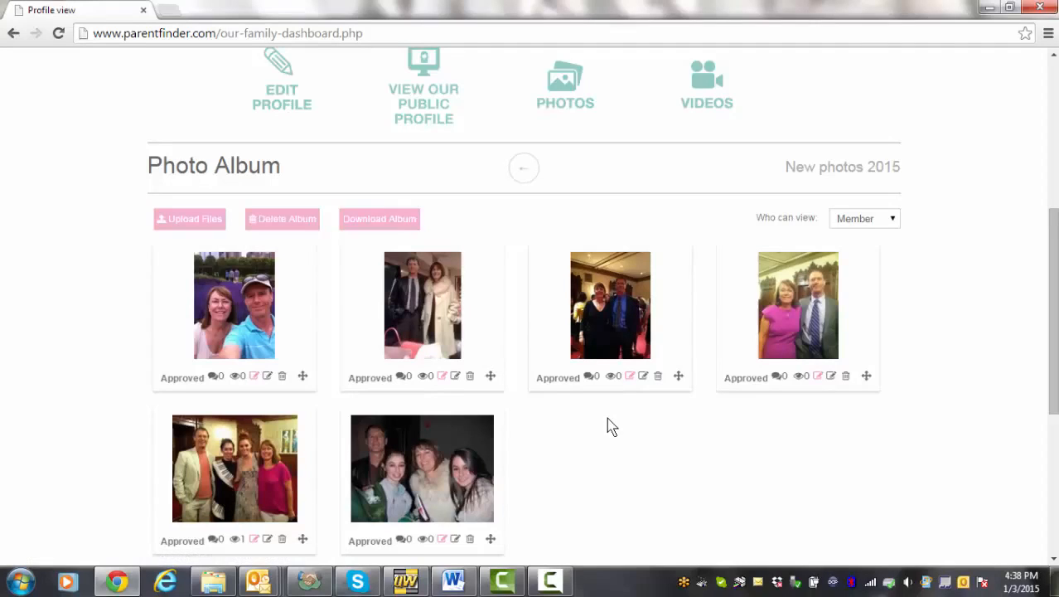
{"action": "mouse_move", "coordinate": [530, 358]}
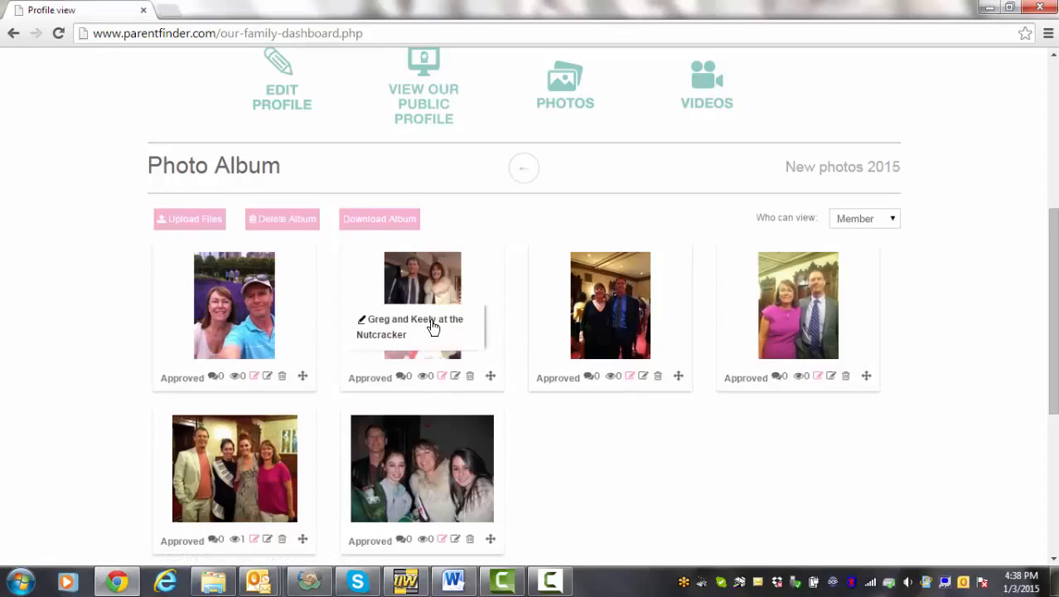
{"action": "mouse_move", "coordinate": [447, 331]}
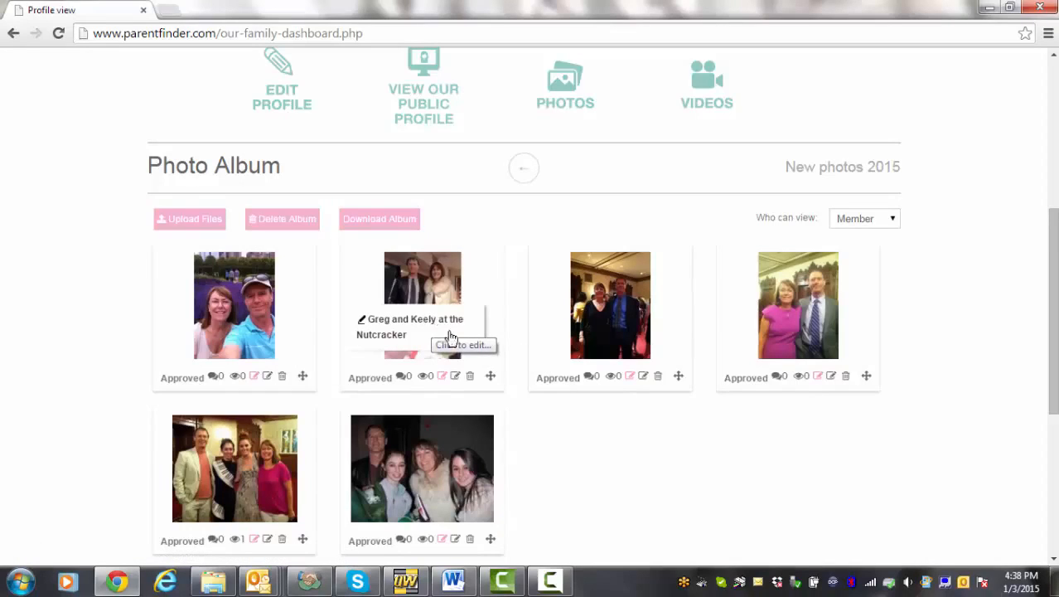
{"action": "left_click", "coordinate": [551, 580]}
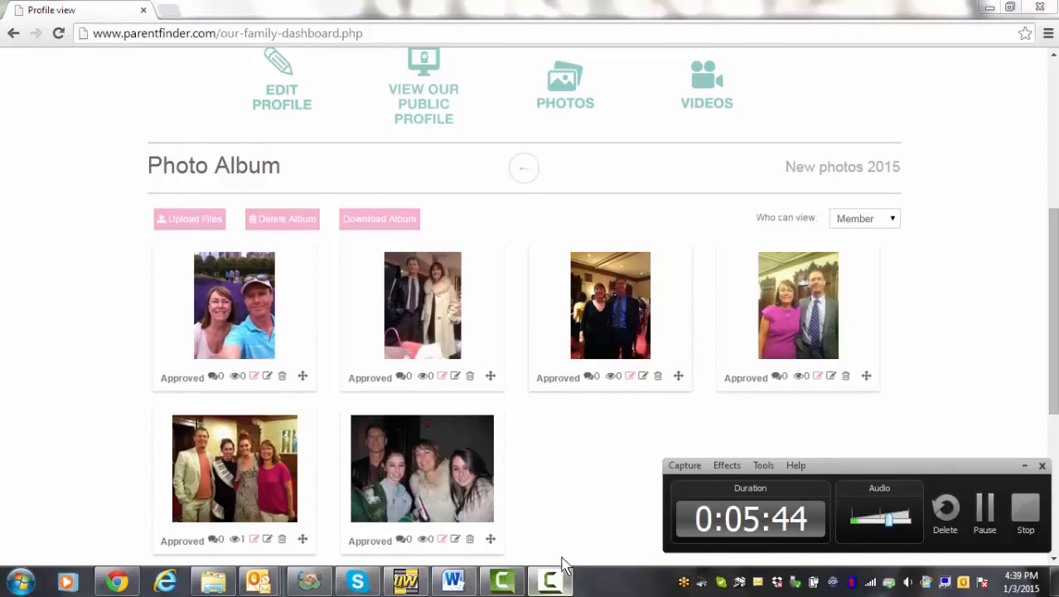
{"action": "mouse_move", "coordinate": [580, 448]}
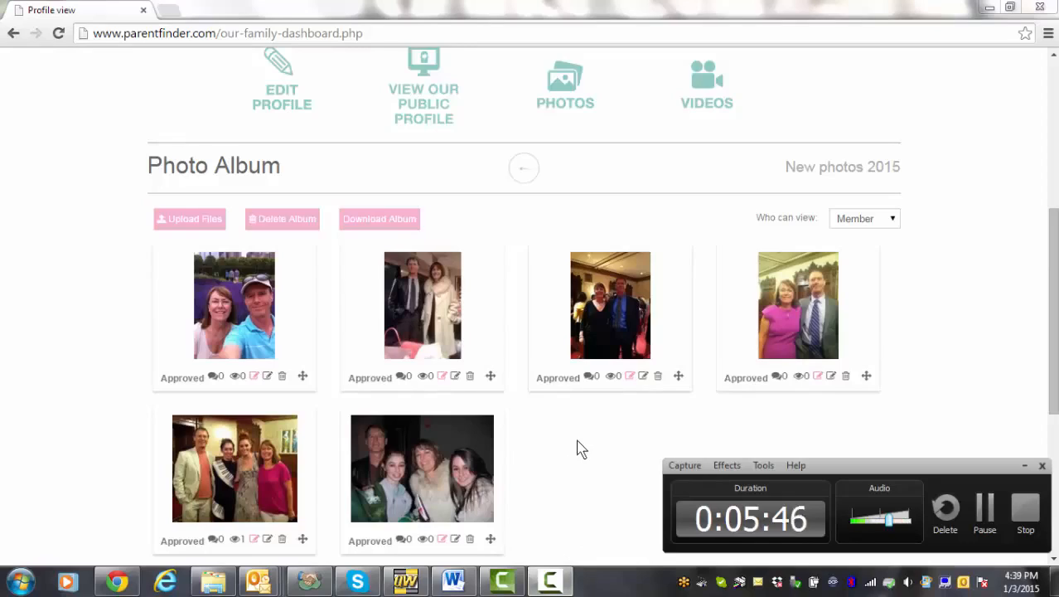